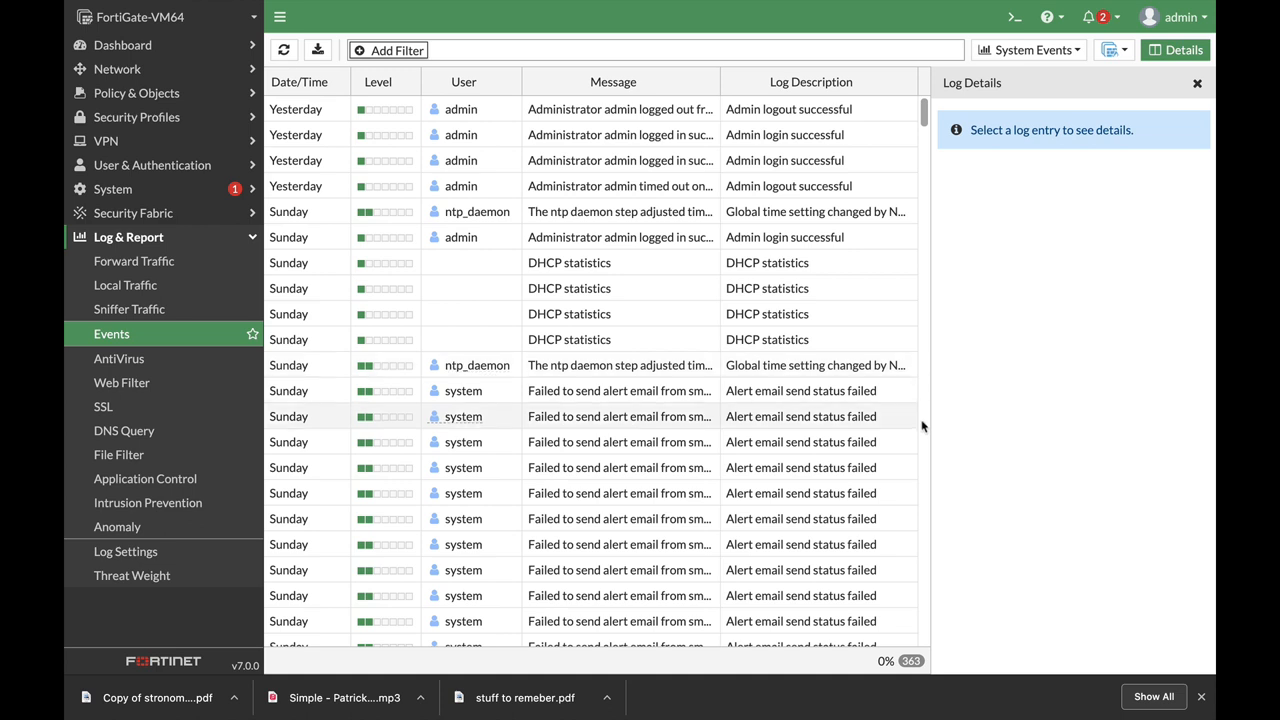
mouse_move(919, 448)
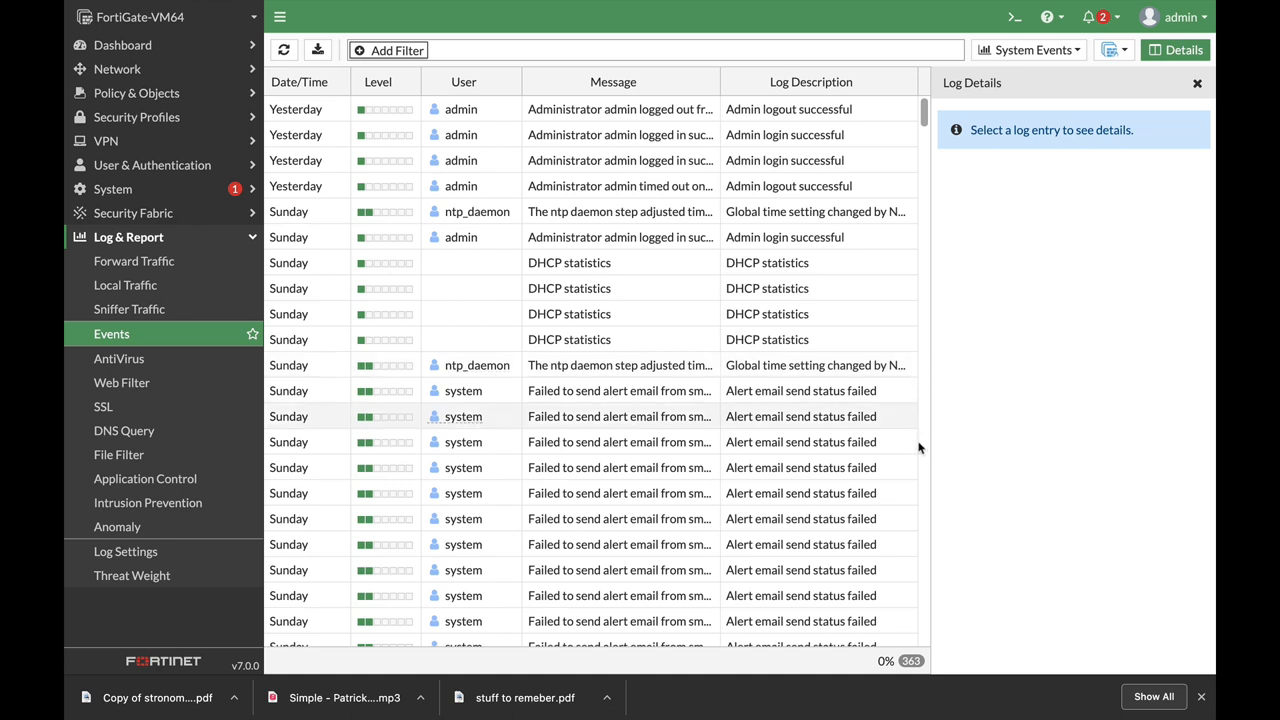
mouse_move(988, 260)
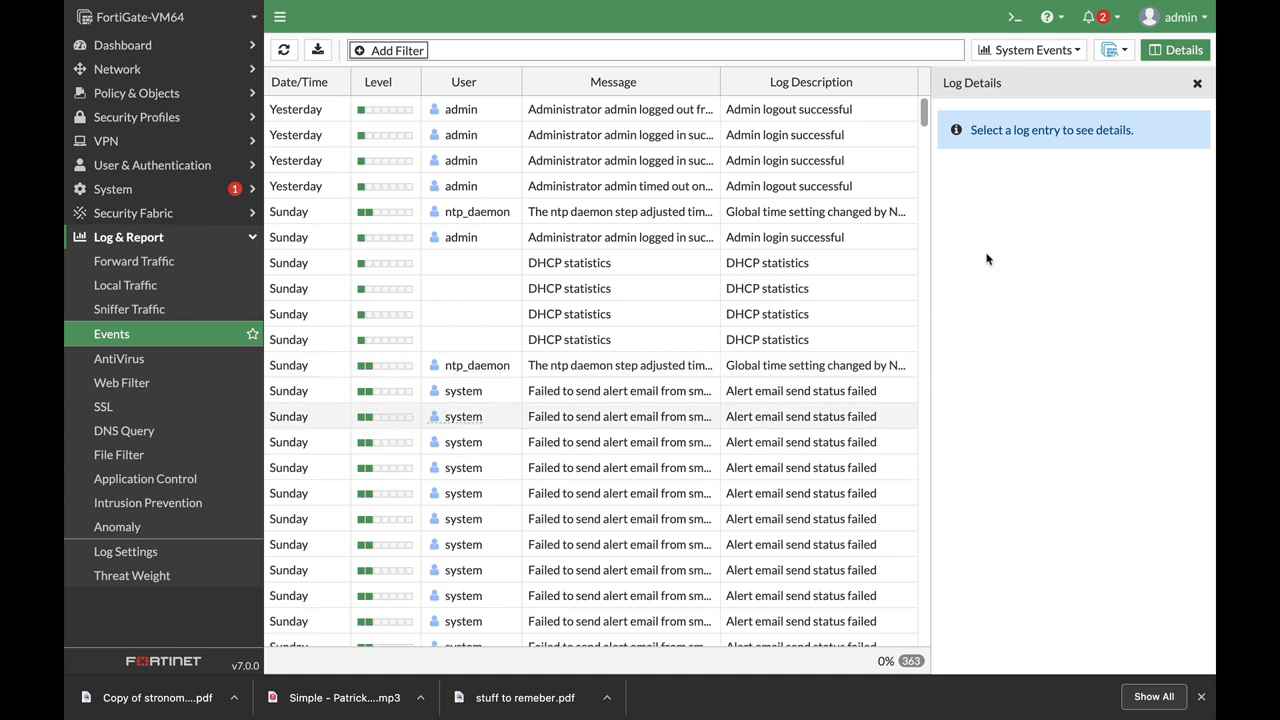
mouse_move(990, 248)
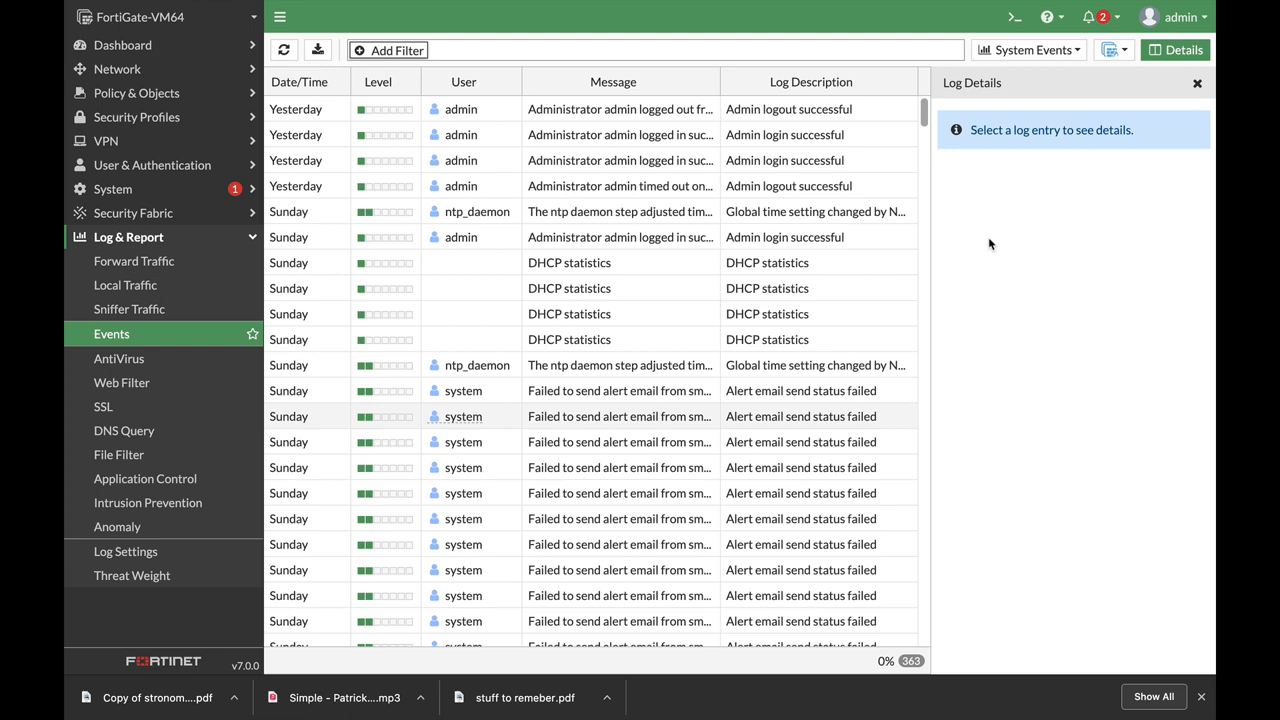
Step: Start a CLI console session on the firewall over the System Events log
left_click(1013, 17)
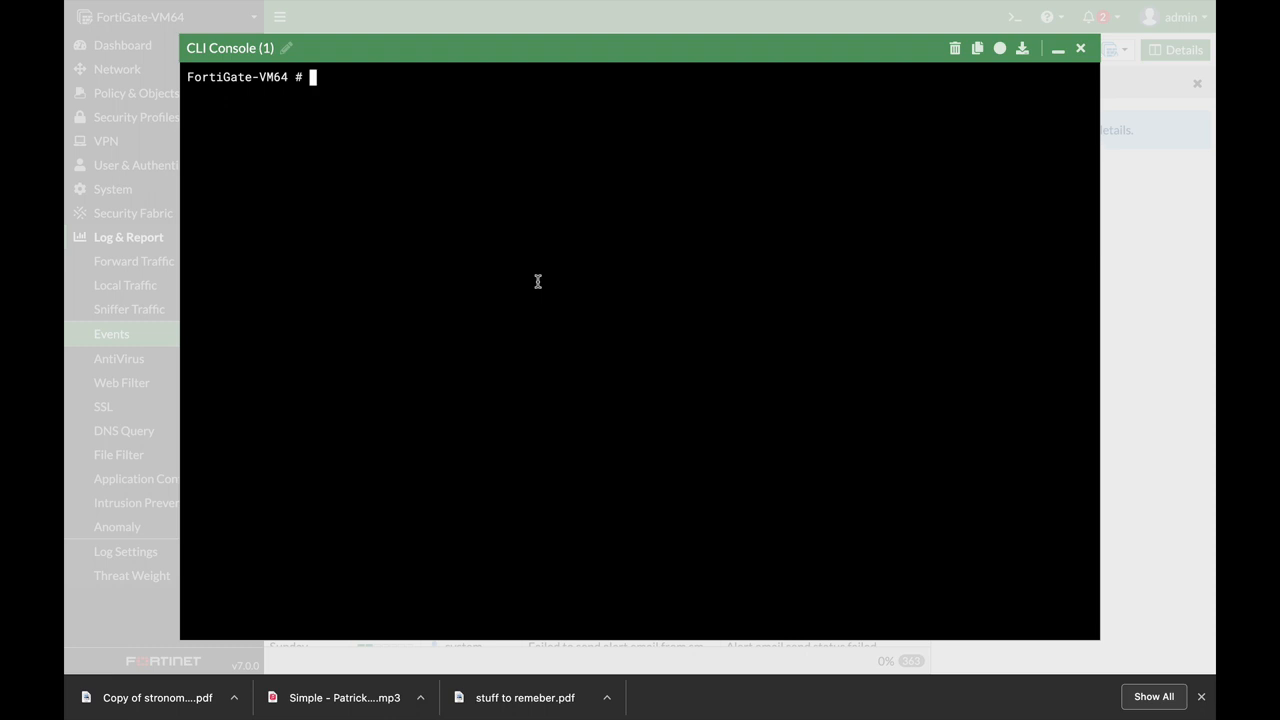
Step: Run 'get system status' in the console, then minimize it to return to the Events page
type("get system status")
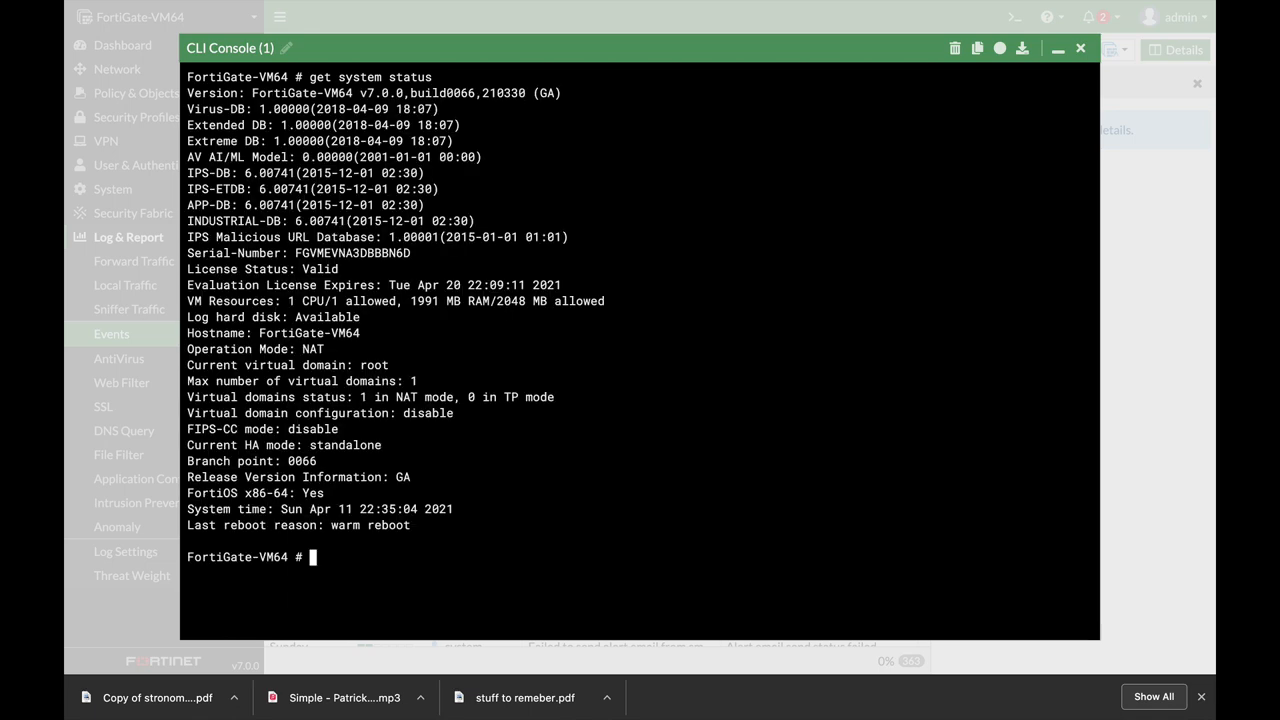
key("enter")
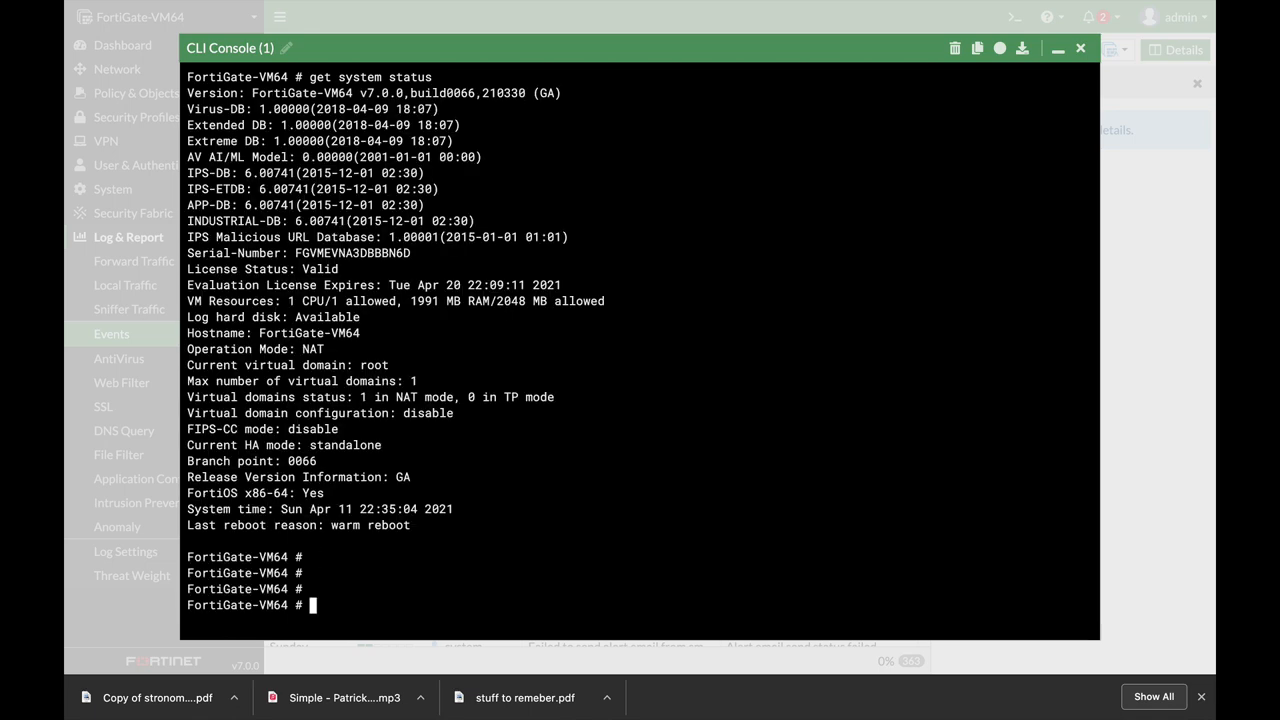
left_click(1057, 48)
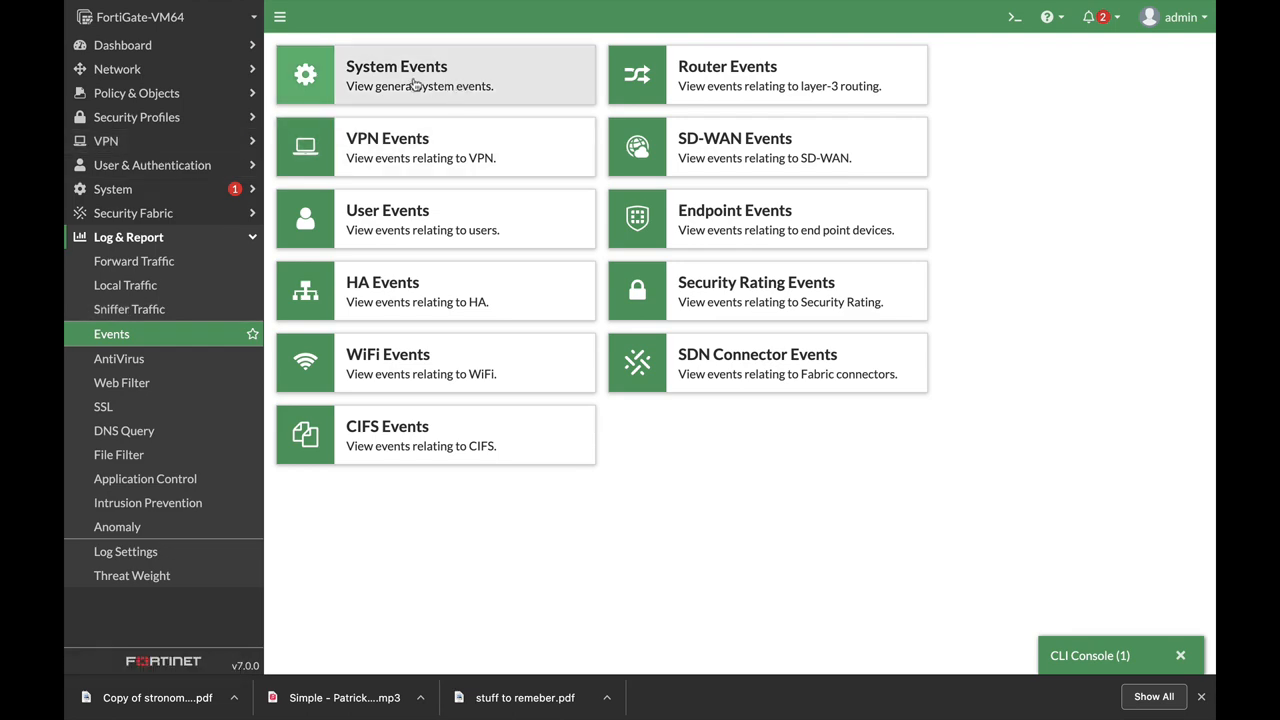
Step: Enter the System Events log from the Events overview
left_click(435, 75)
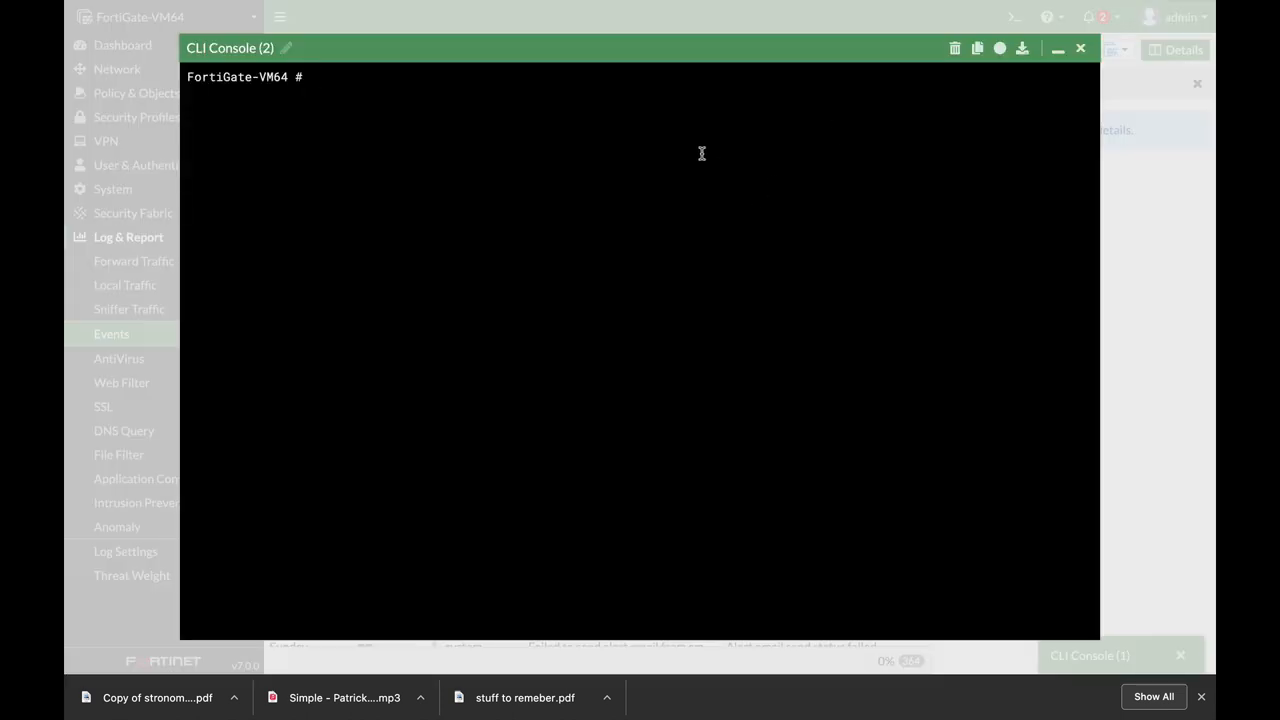
Step: Enable cli-audit-log under 'config system global' and end the config block
type("config system g")
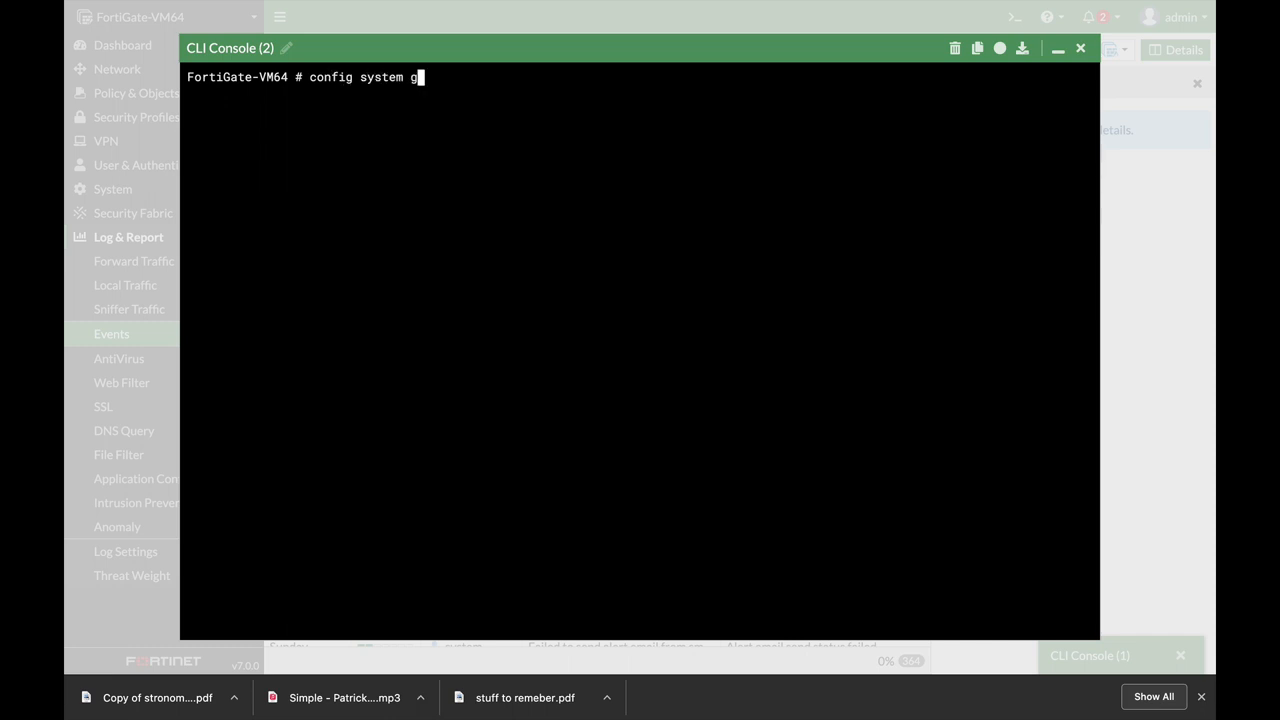
type("lobal")
type("set")
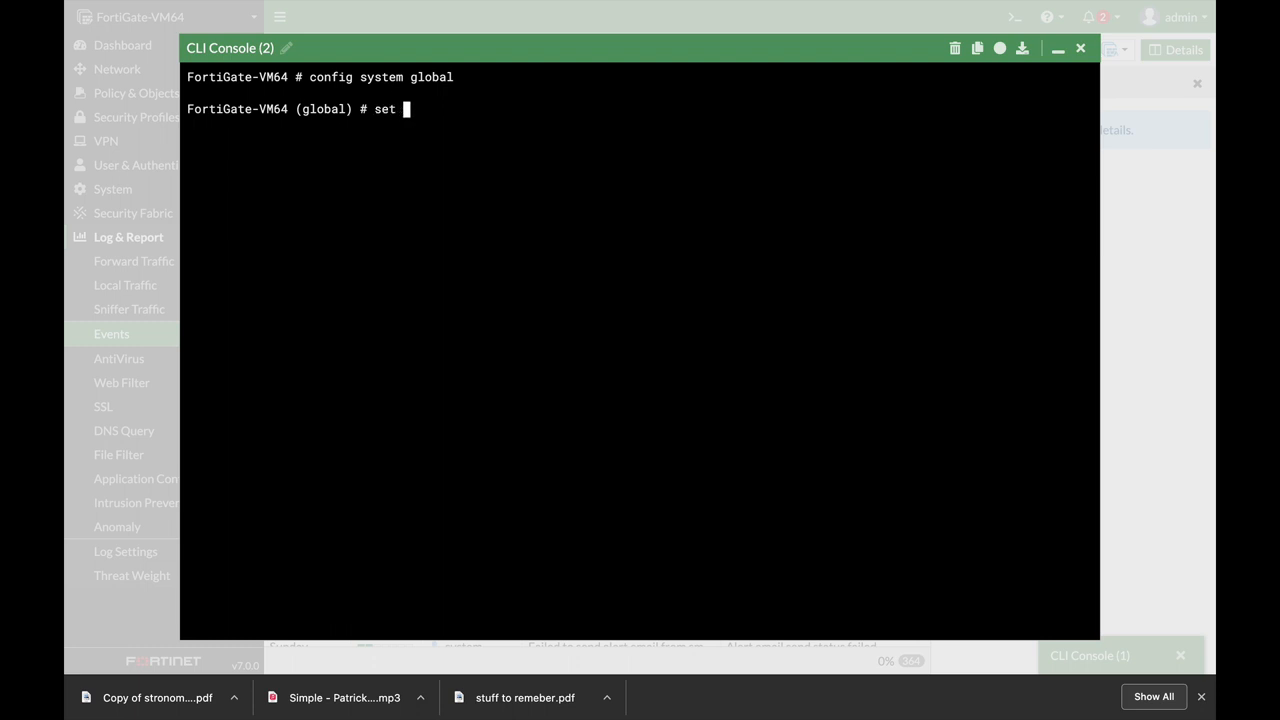
type("cli-audit-log enabl")
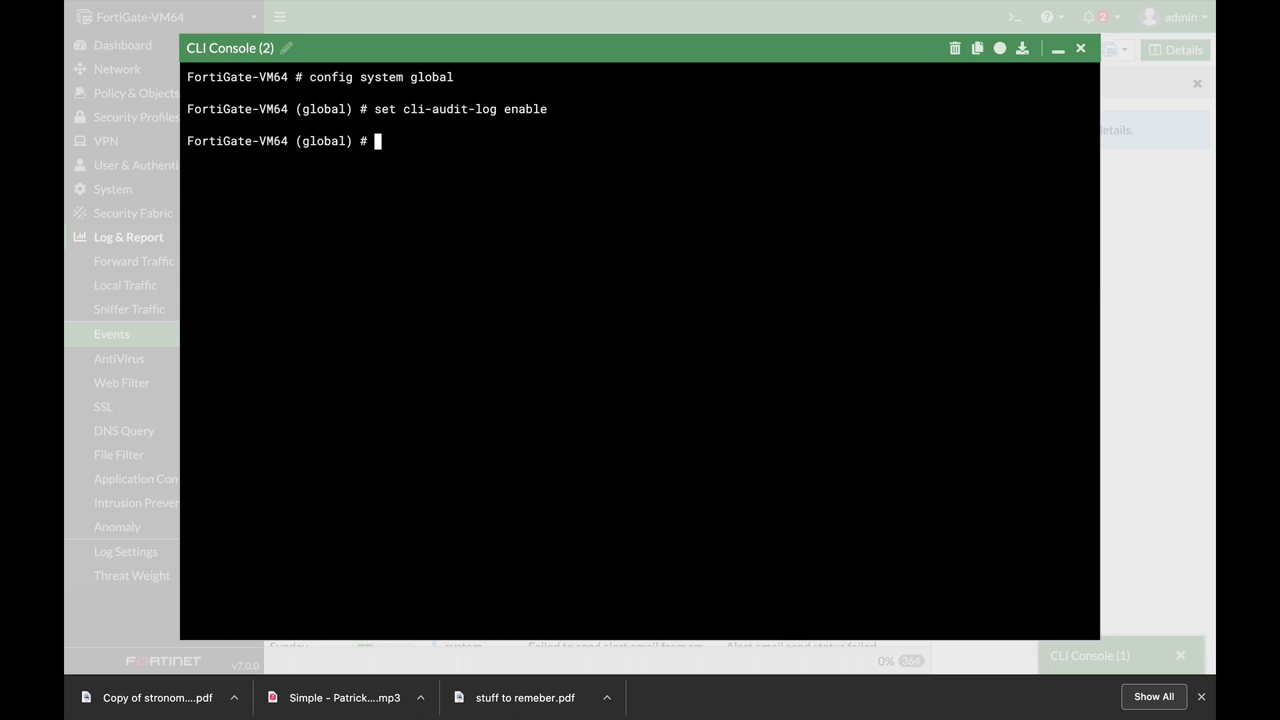
type("end")
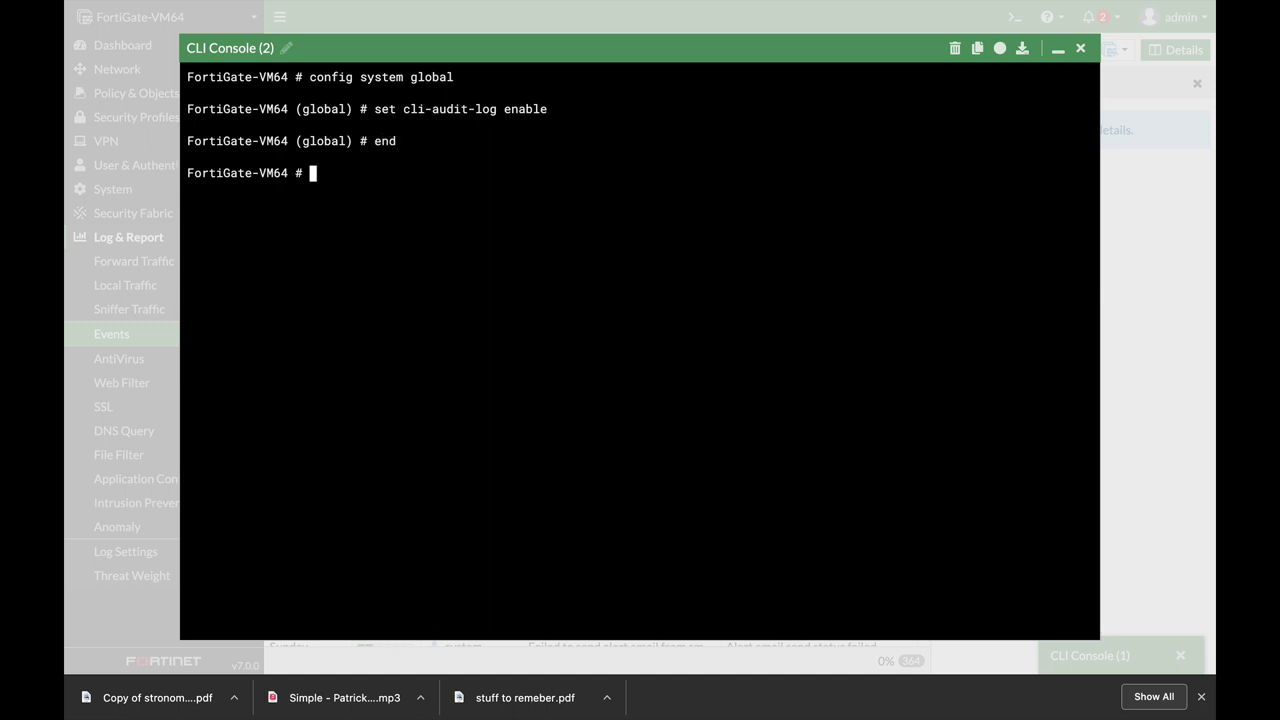
Step: Run 'show log fortianalyzer setting' to review the FortiAnalyzer log configuration
type("s")
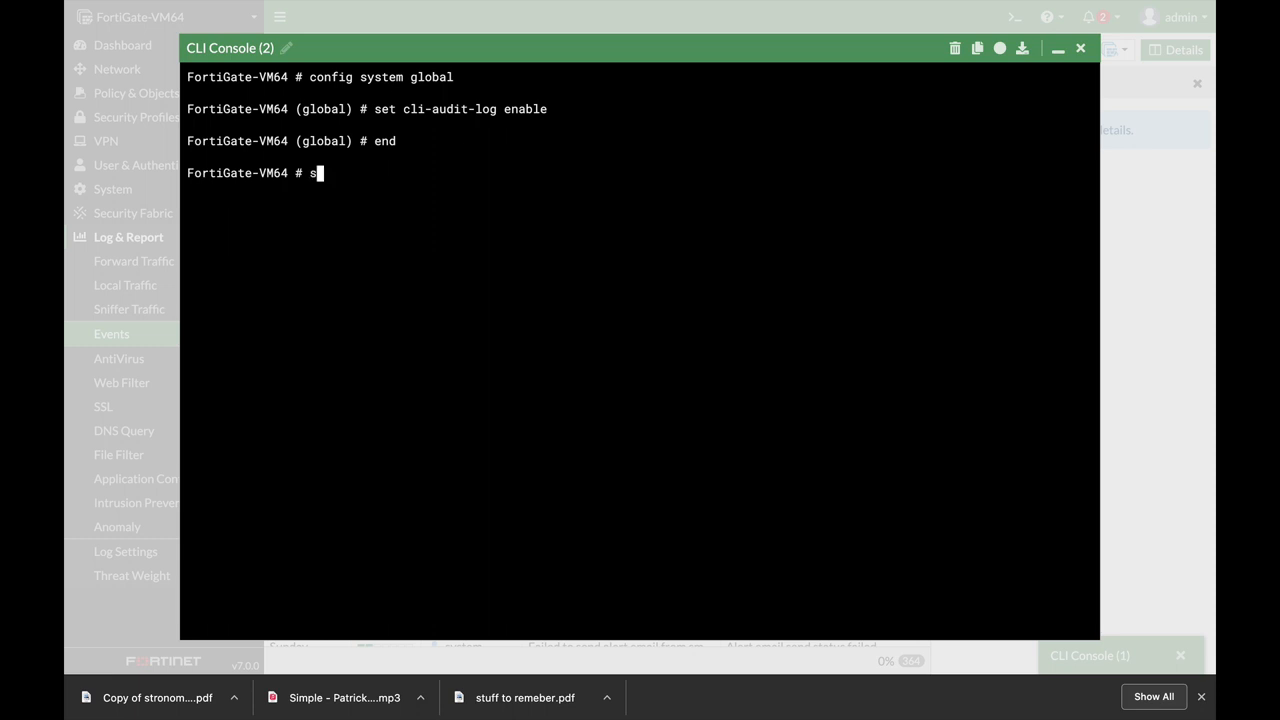
type("how log")
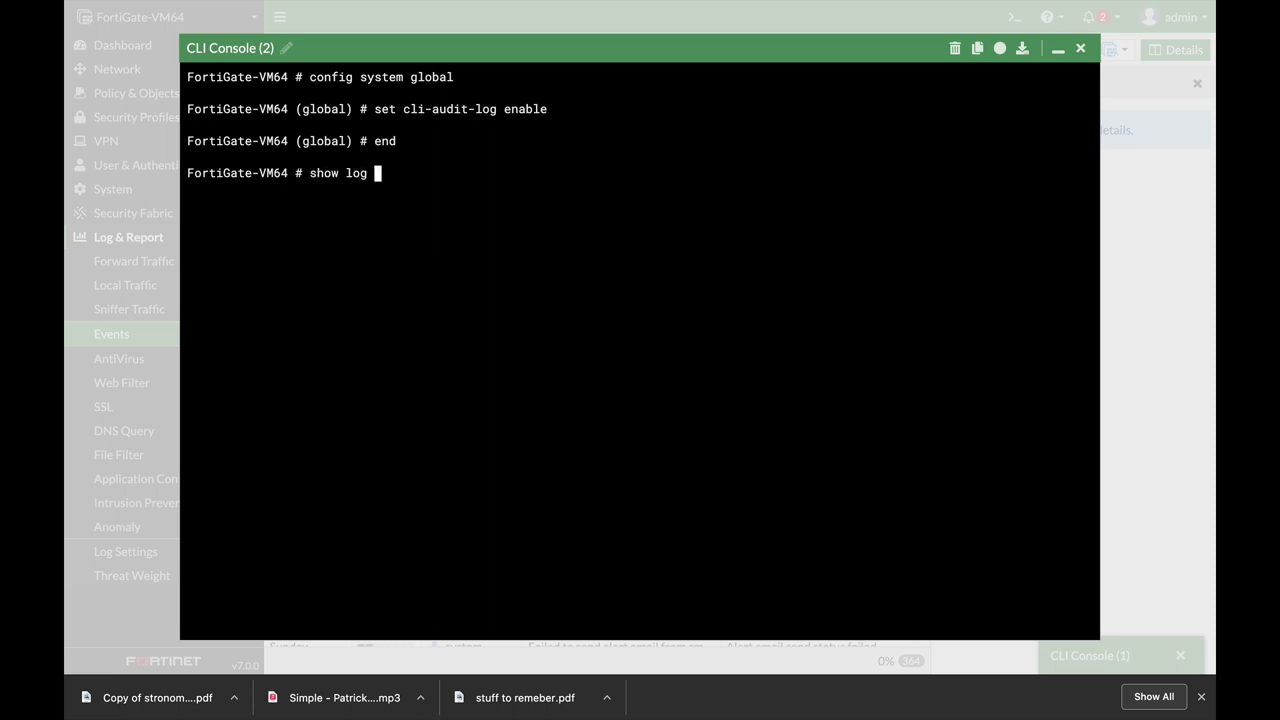
type("fortianalyzer setting")
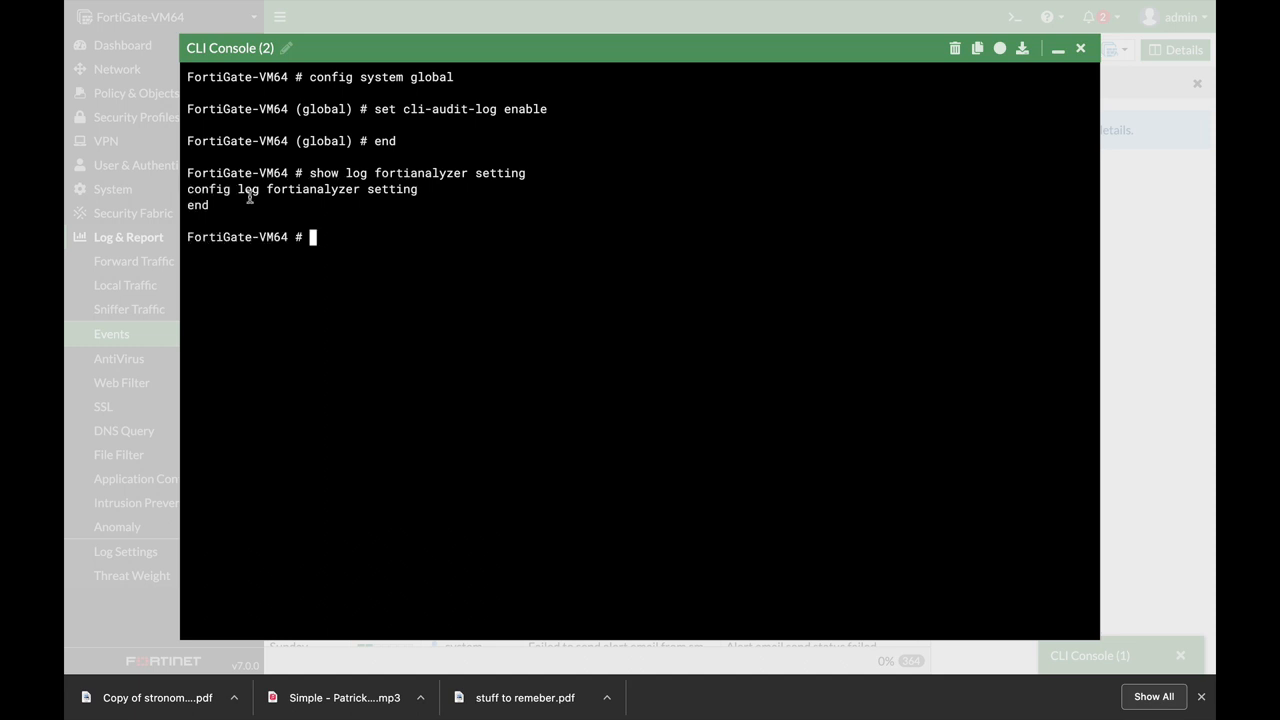
mouse_move(387, 226)
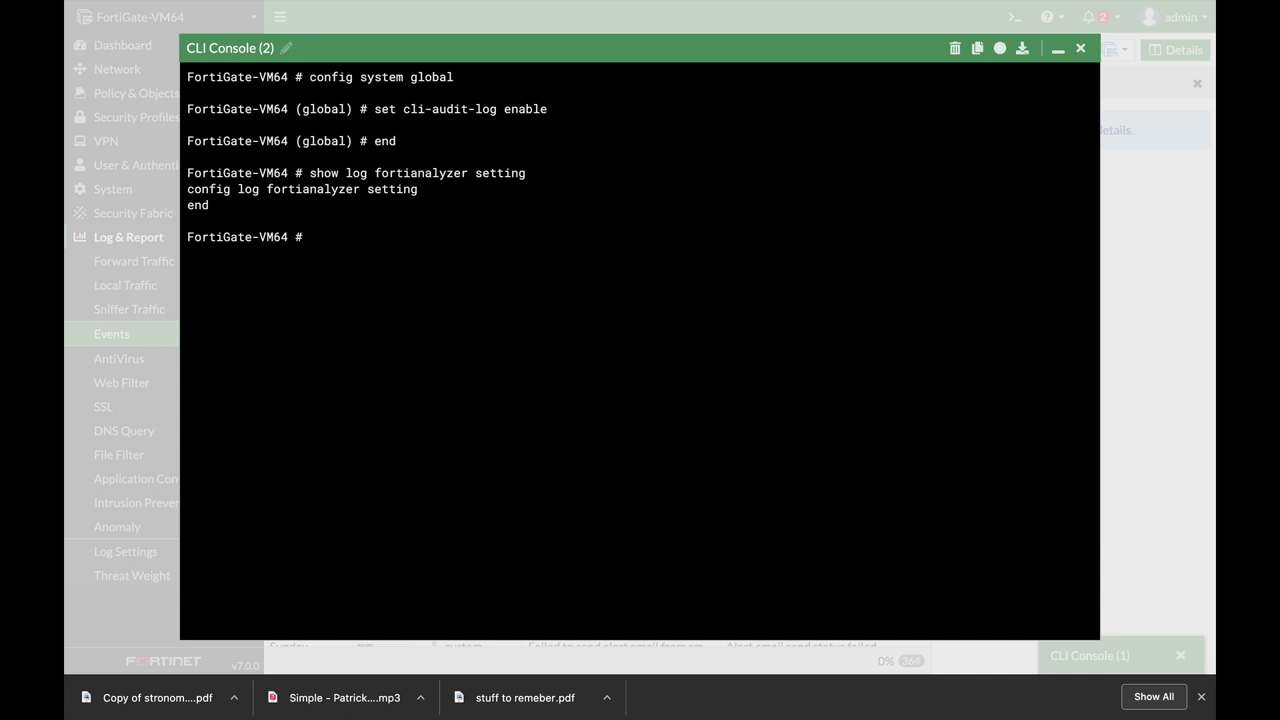
Step: Run 'show system storage', 'show system interface' and 'diag ip address list'
type("show system storage")
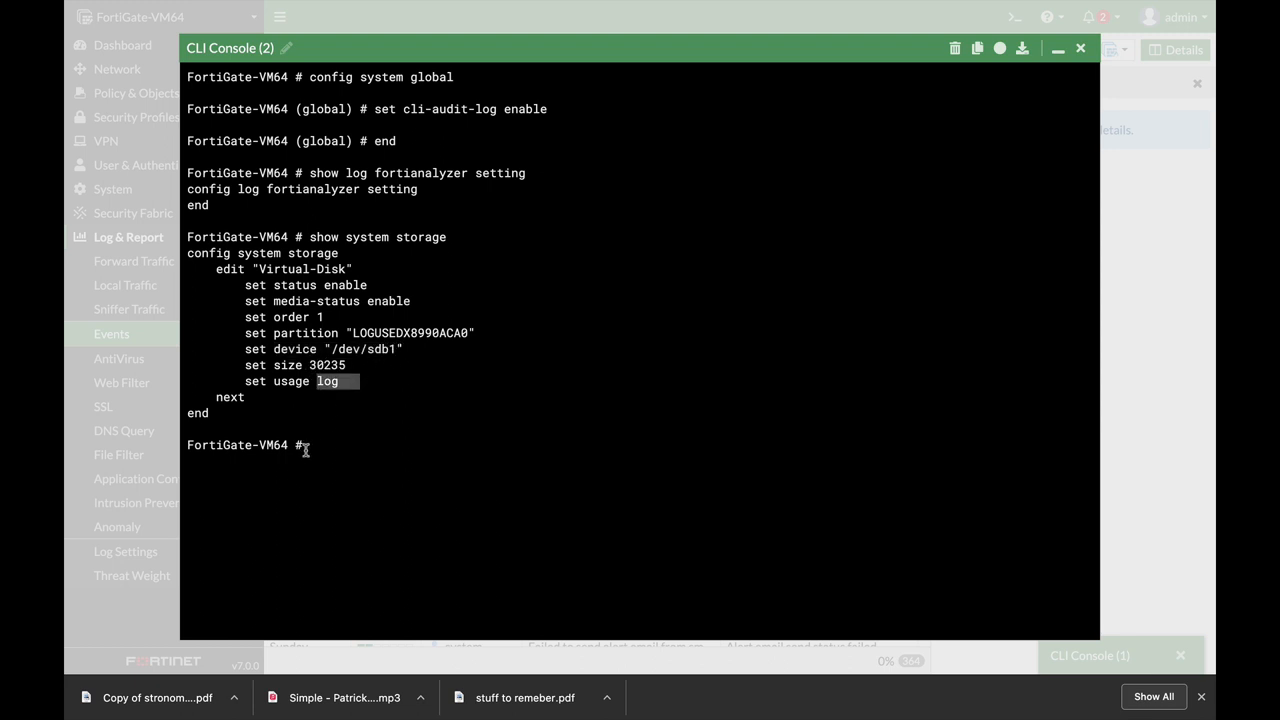
type("s")
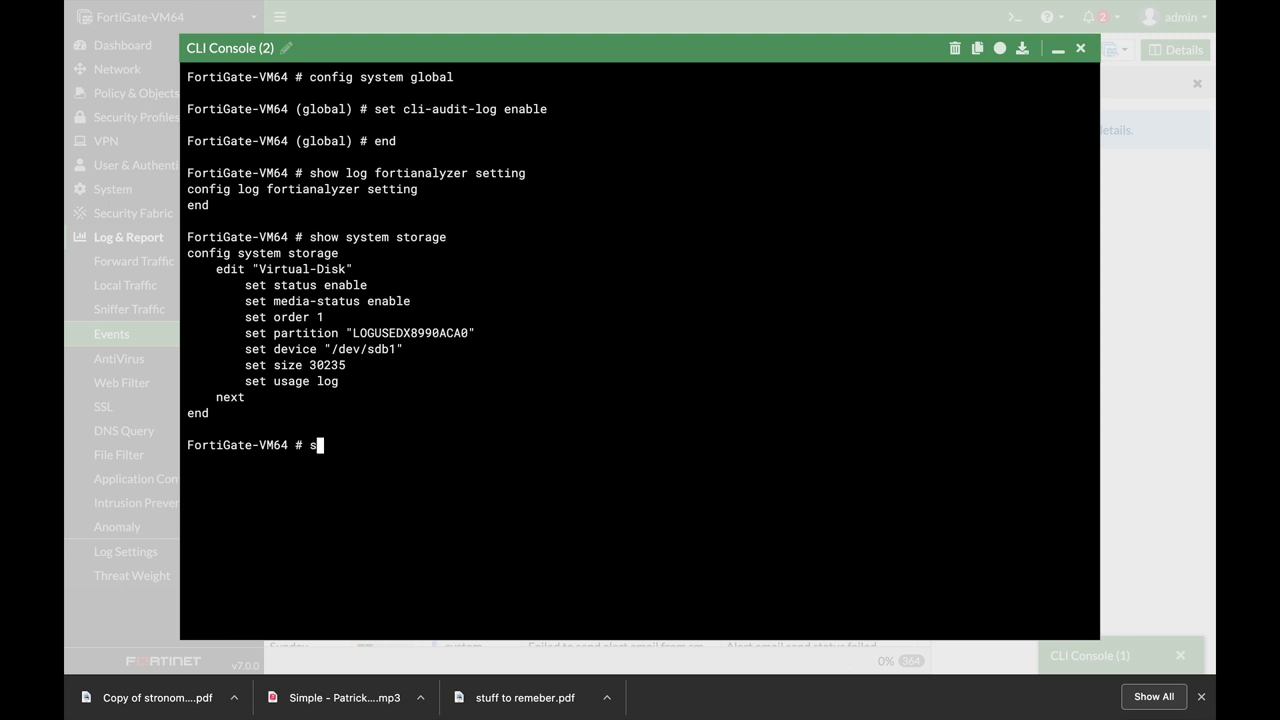
type("how")
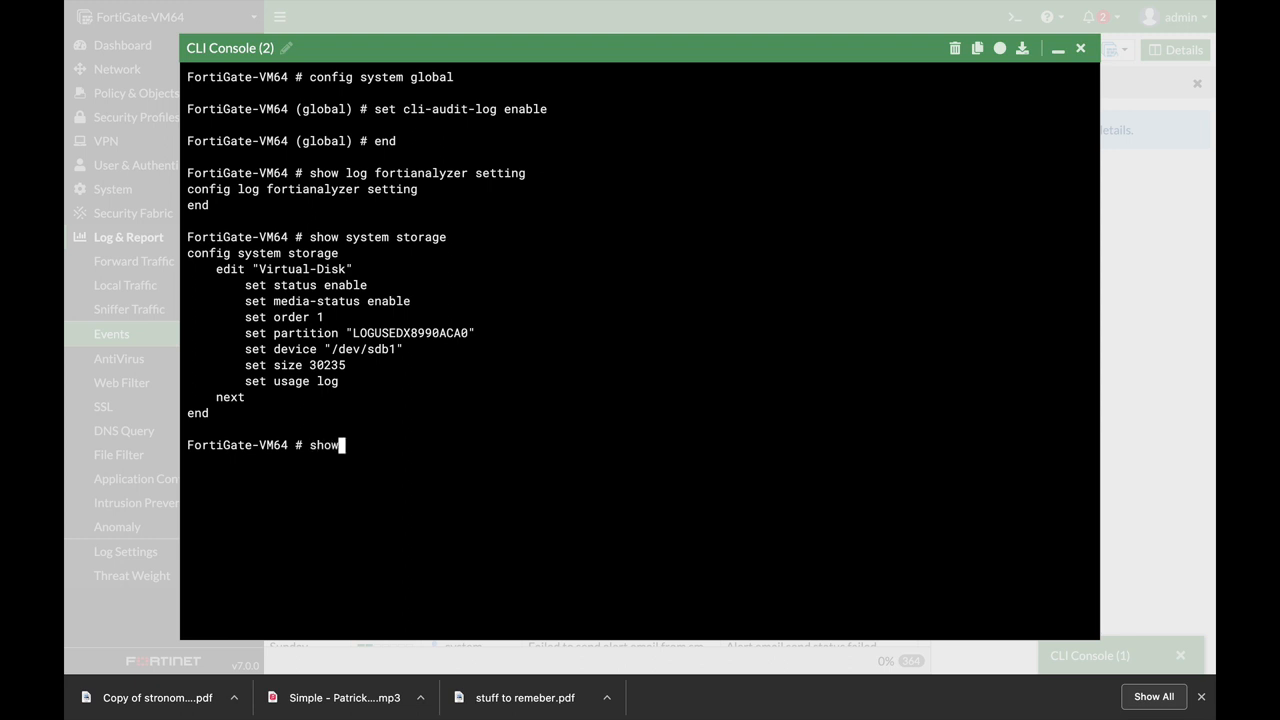
type("system interface")
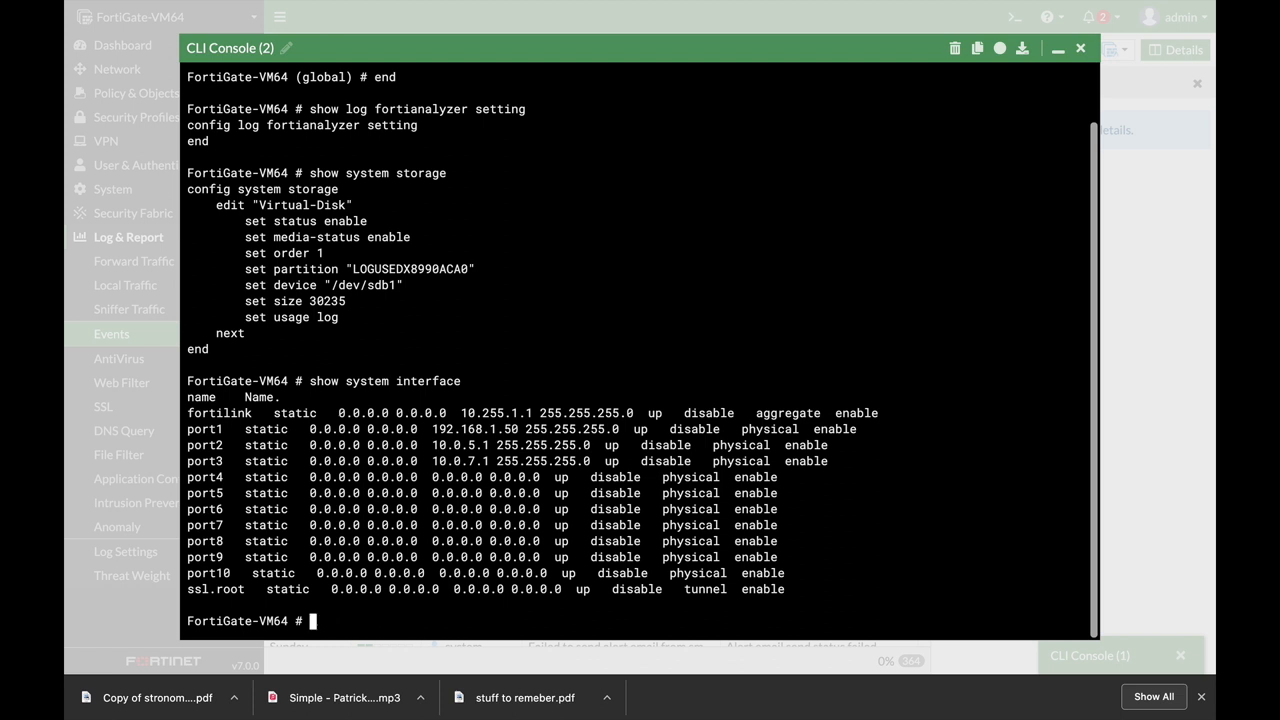
type("diag ip address list")
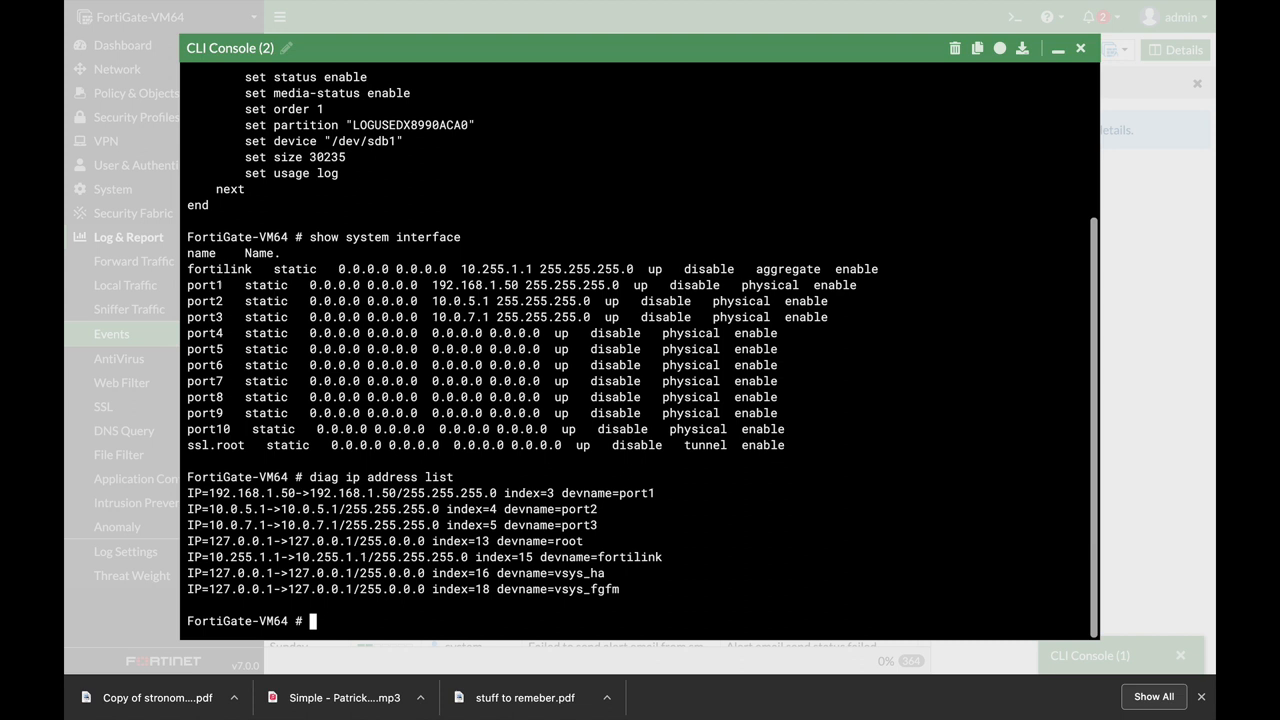
Step: Edit port6 under 'config system interface' with static mode and IP 192.168.6.1/24
type("config system interfac")
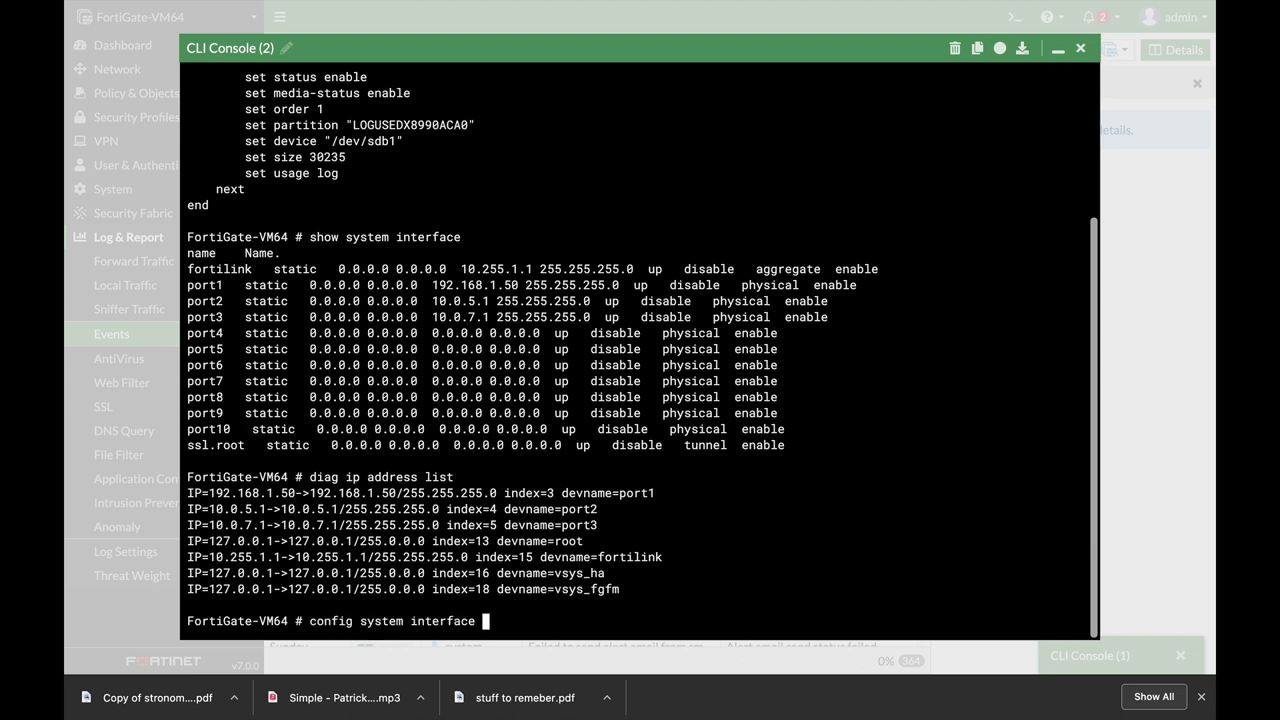
type("edit p")
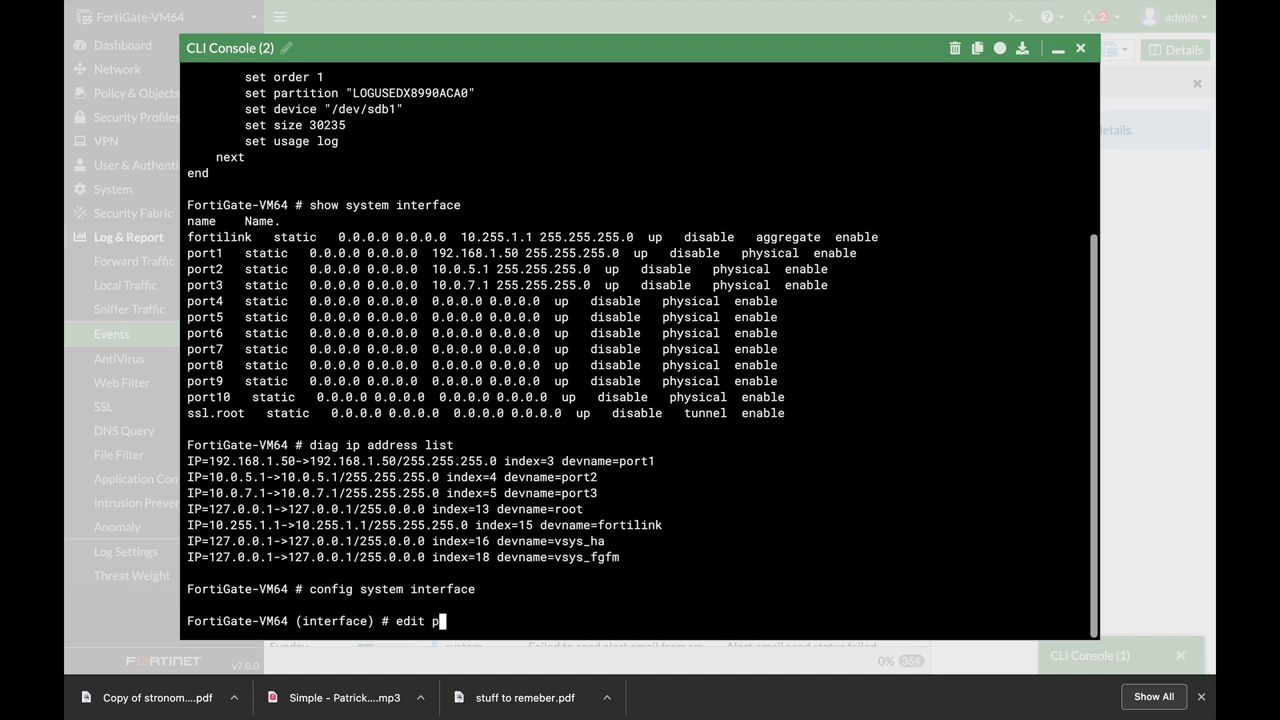
type("ort5")
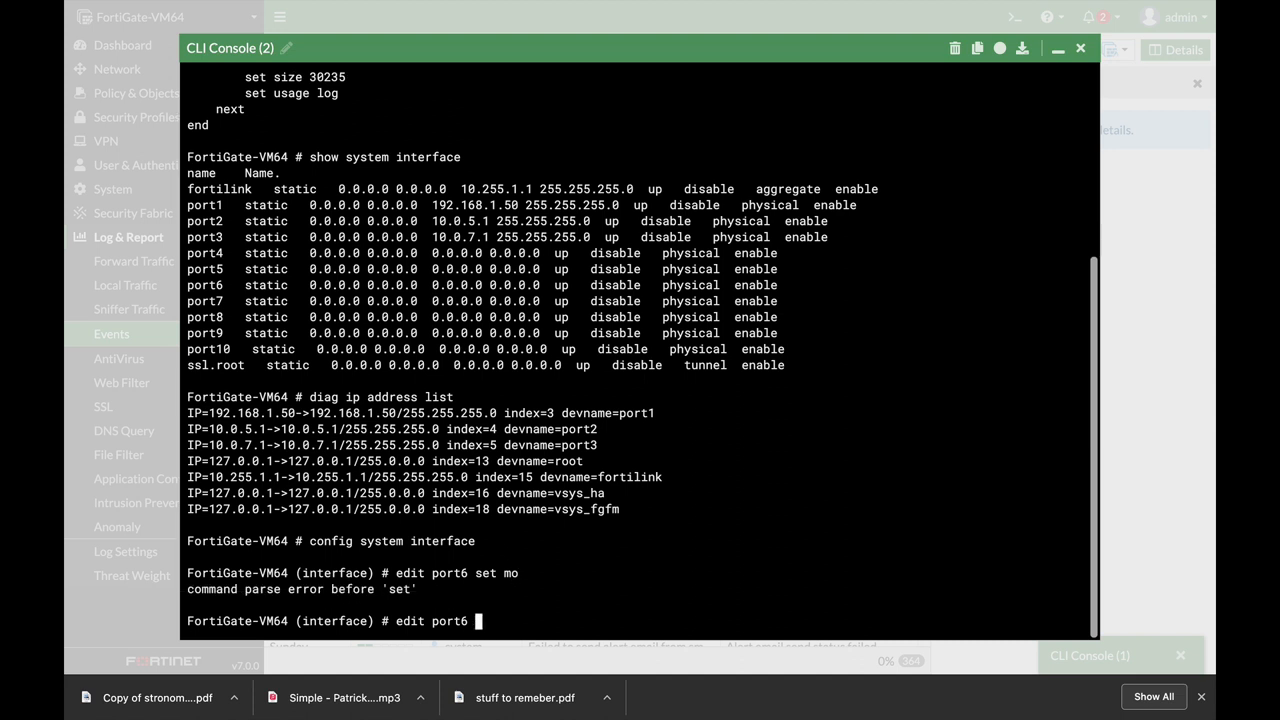
type("set mode")
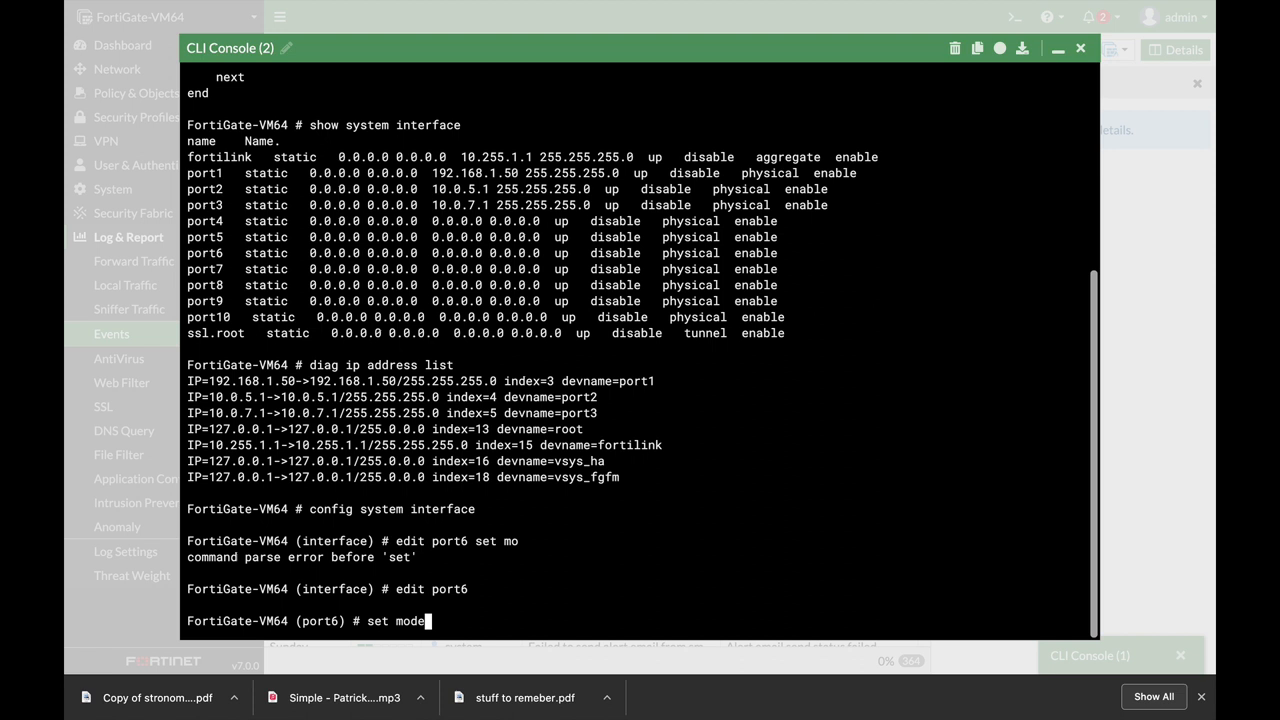
type("static")
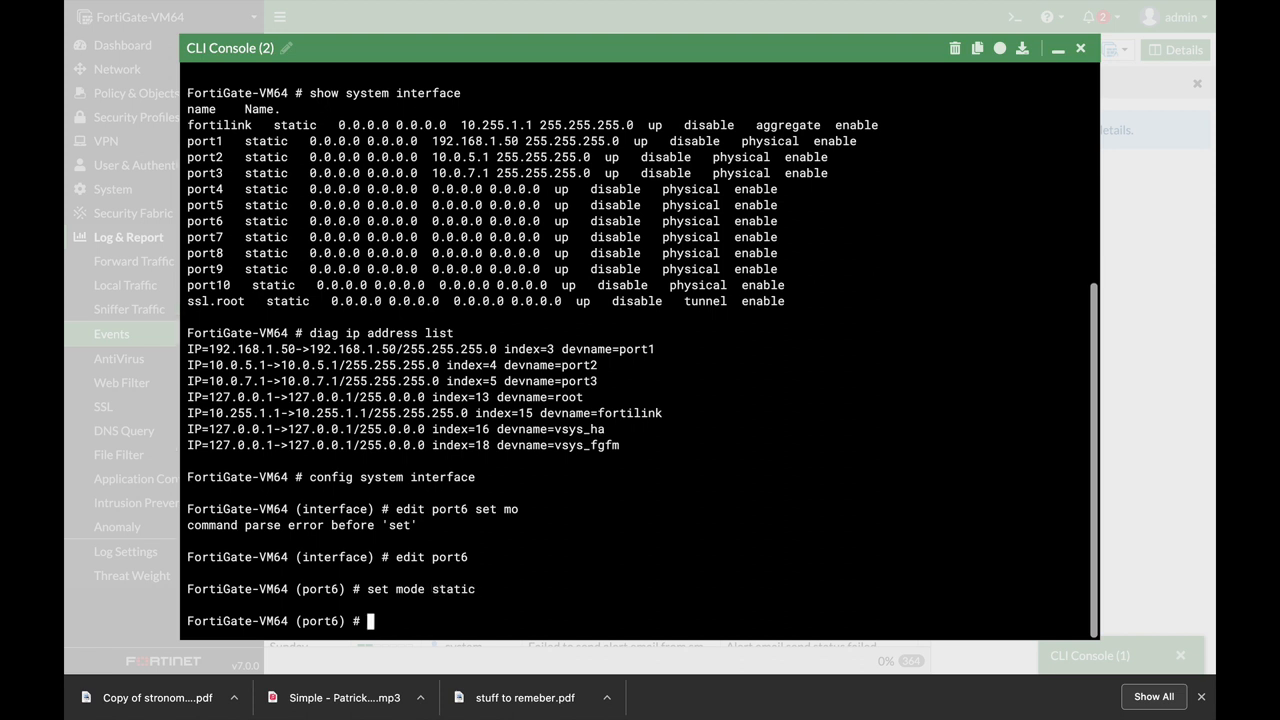
type("set ip")
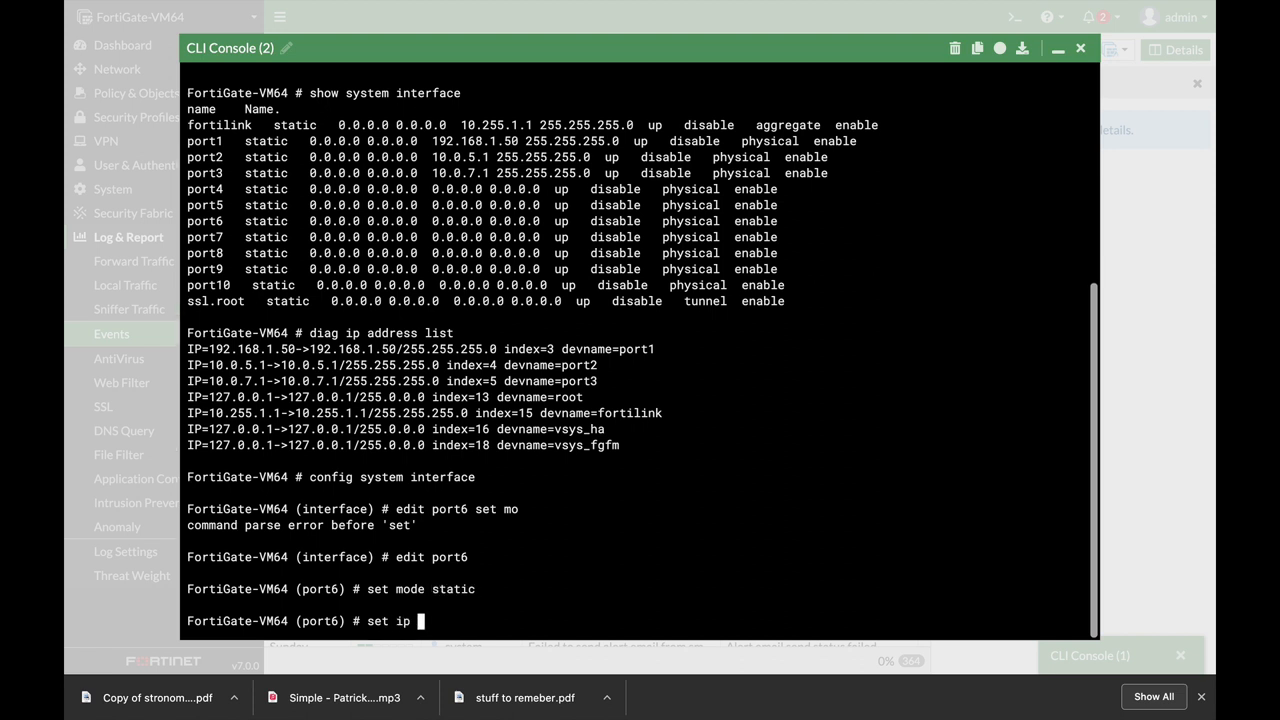
type("192")
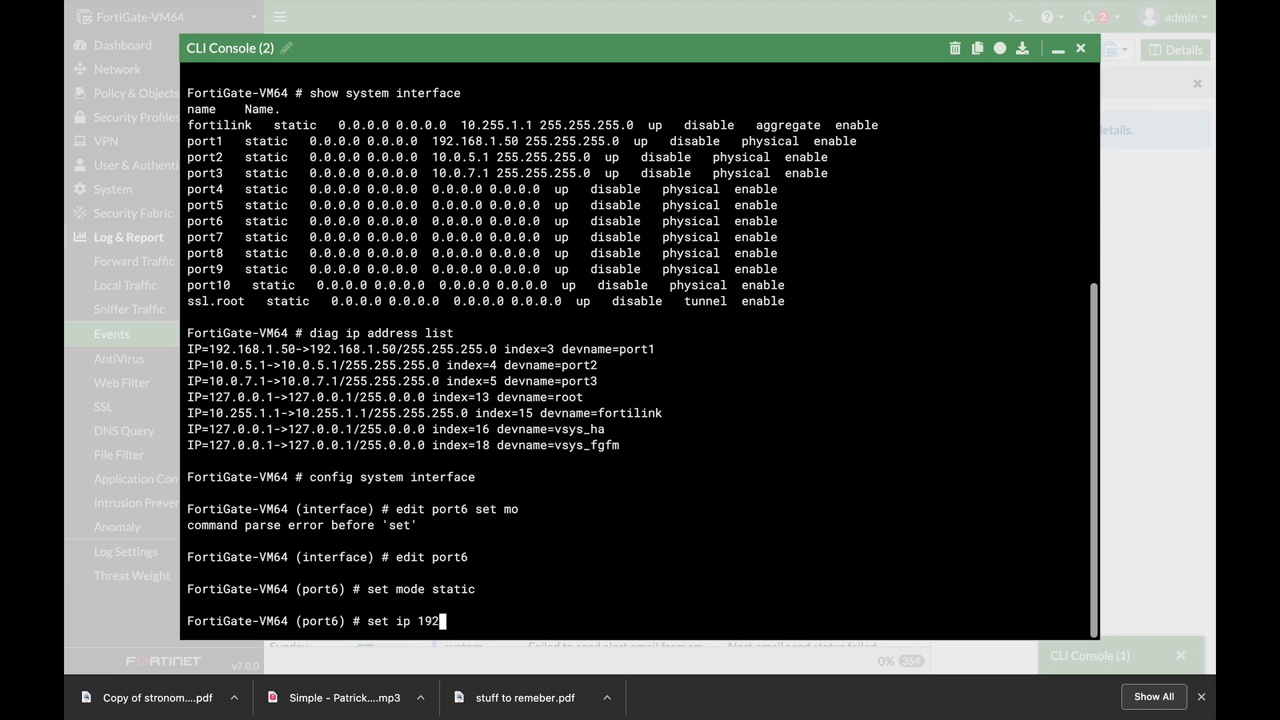
type("168.6.1/24")
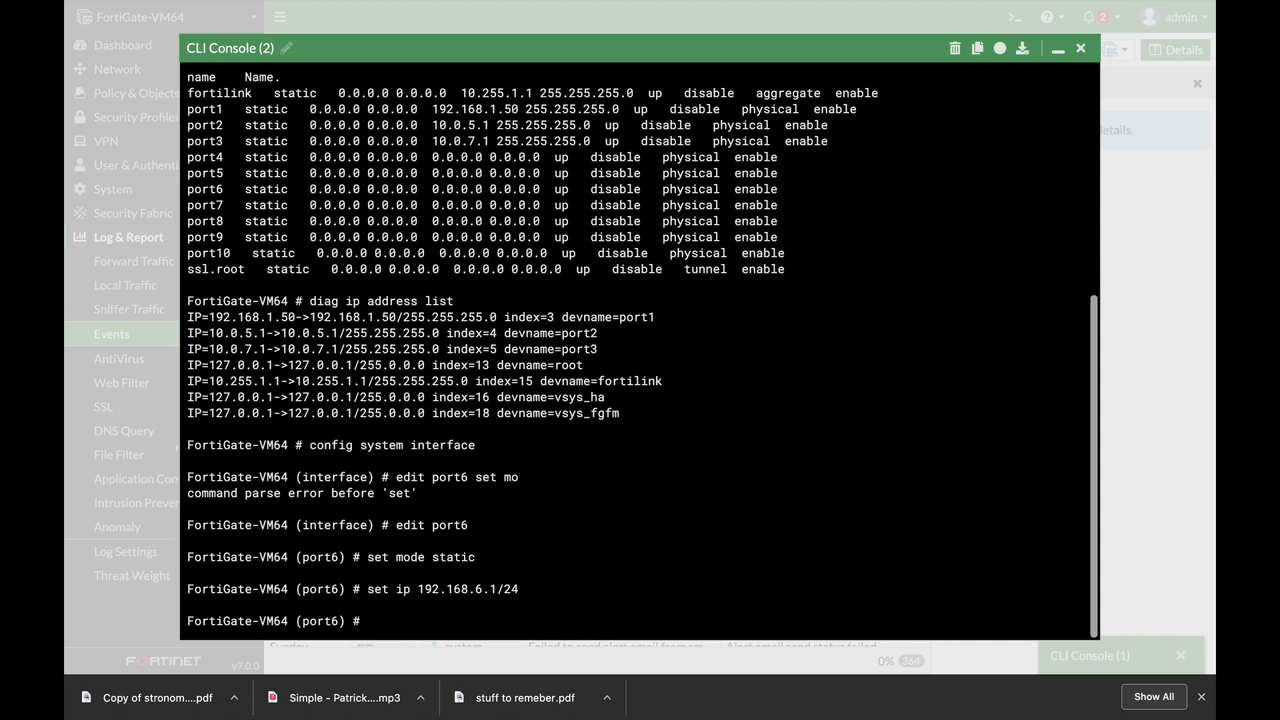
Step: Allow HTTPS access on port6, end the config, and close the console
type("set allowaccess")
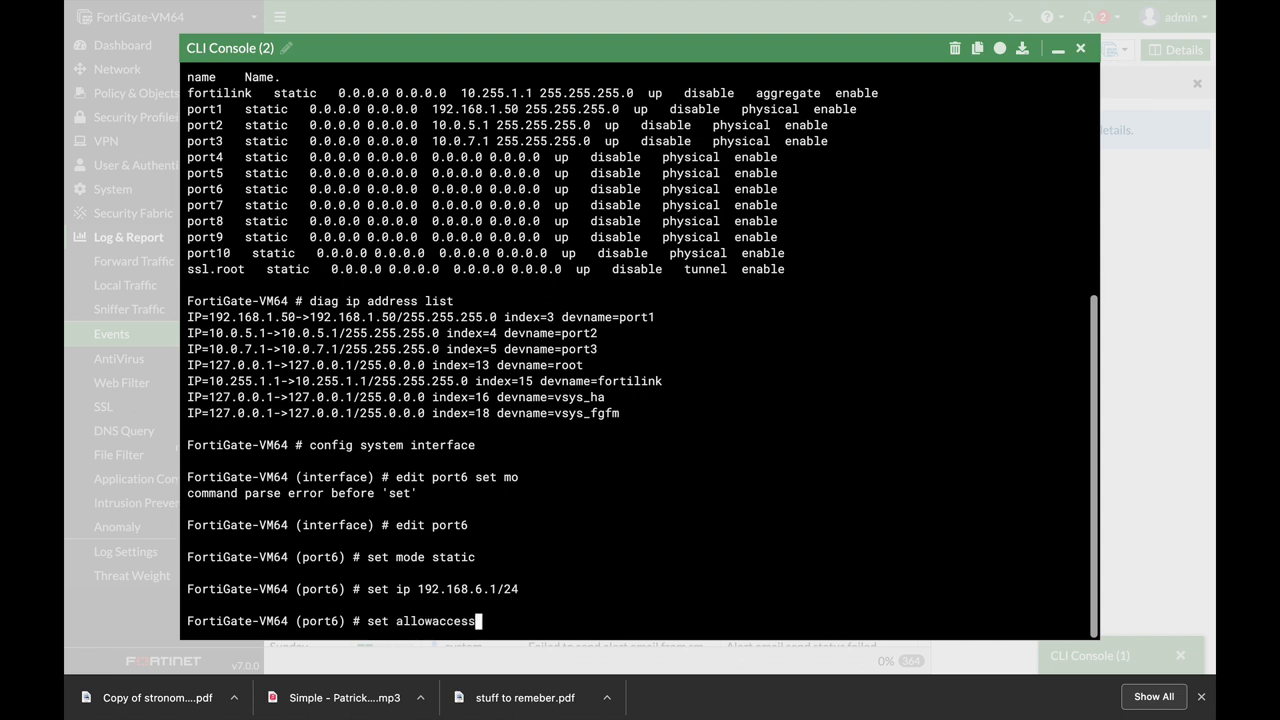
type("https")
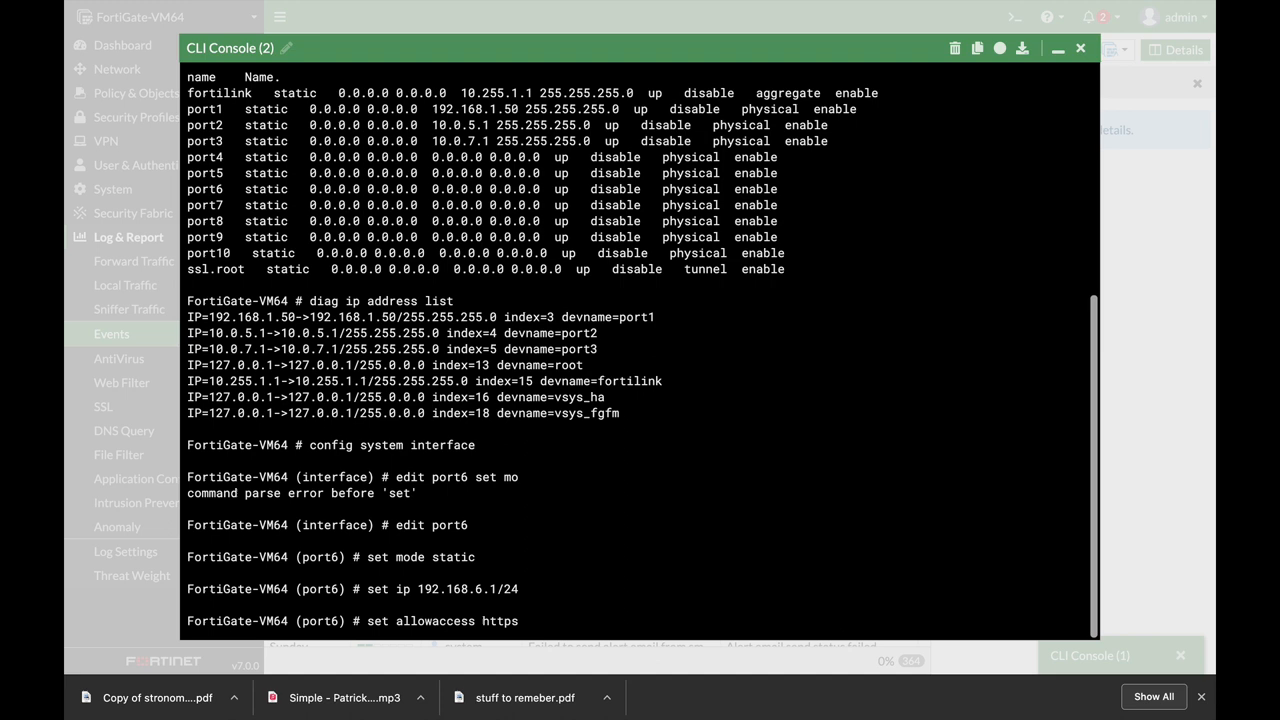
type("end")
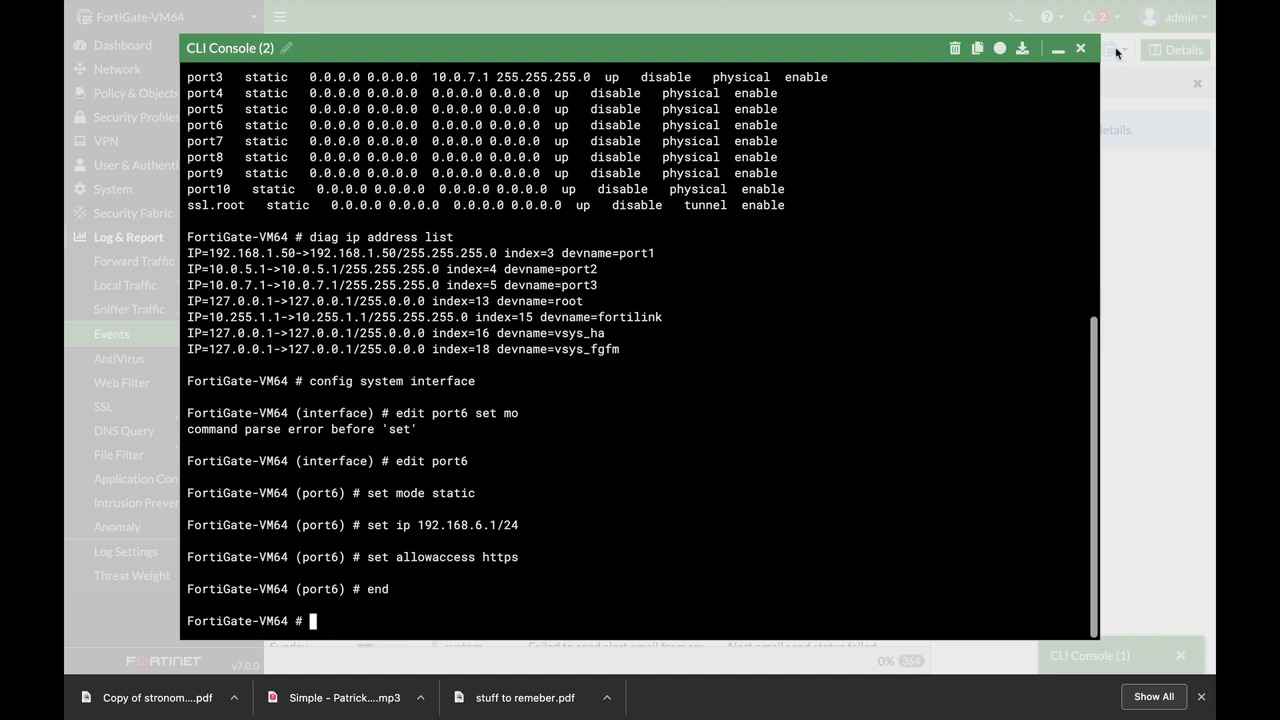
left_click(1080, 48)
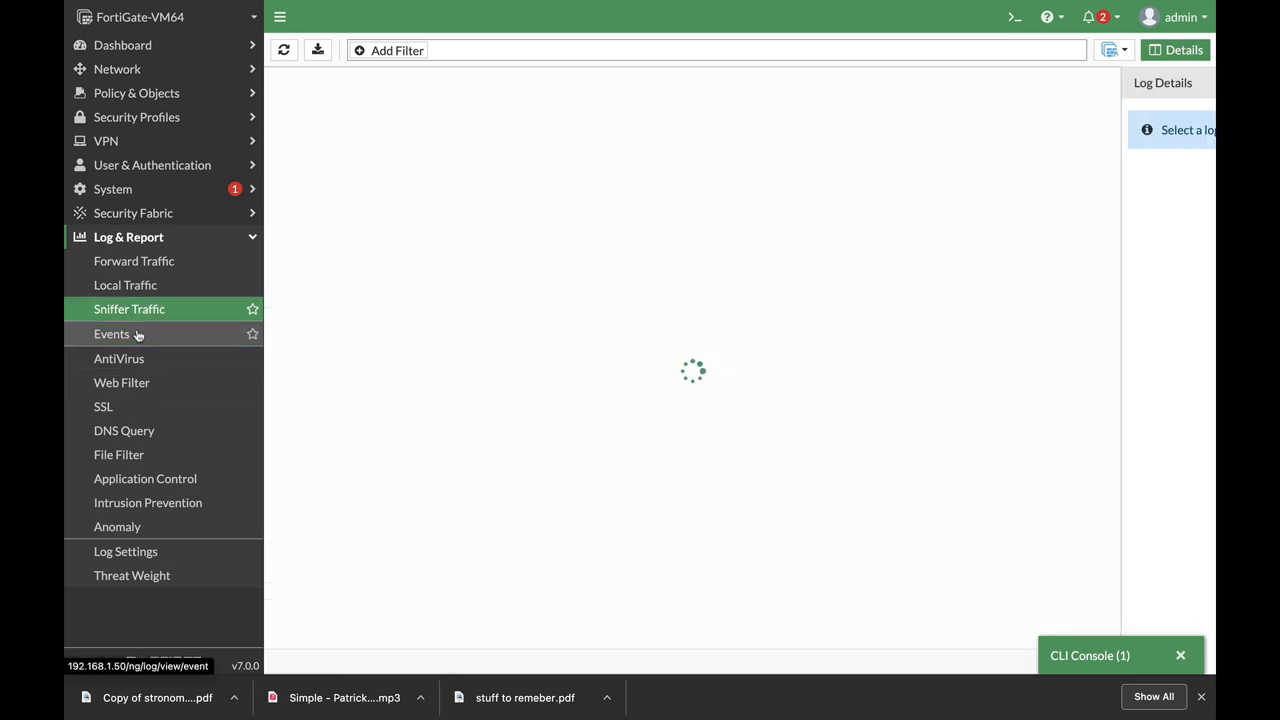
Step: Review the port6 interface edit, fortianalyzer setting and diag ip address list entries in System Events
left_click(111, 333)
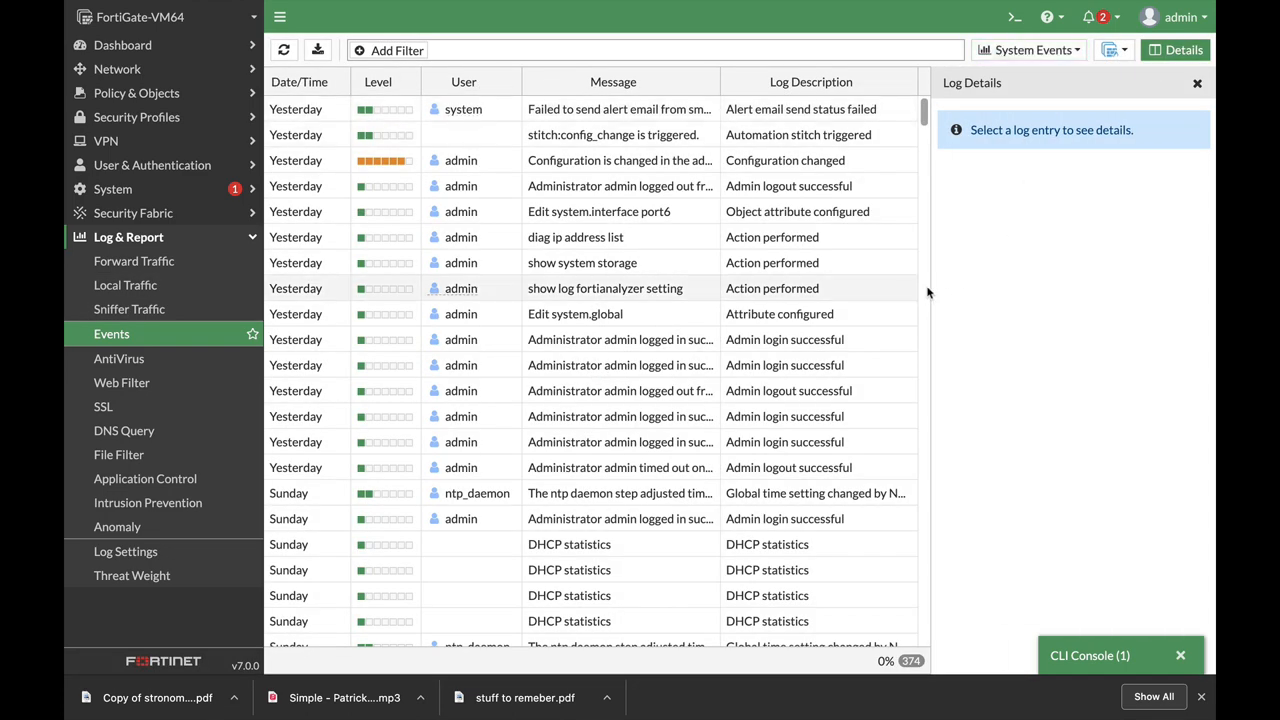
left_click(613, 211)
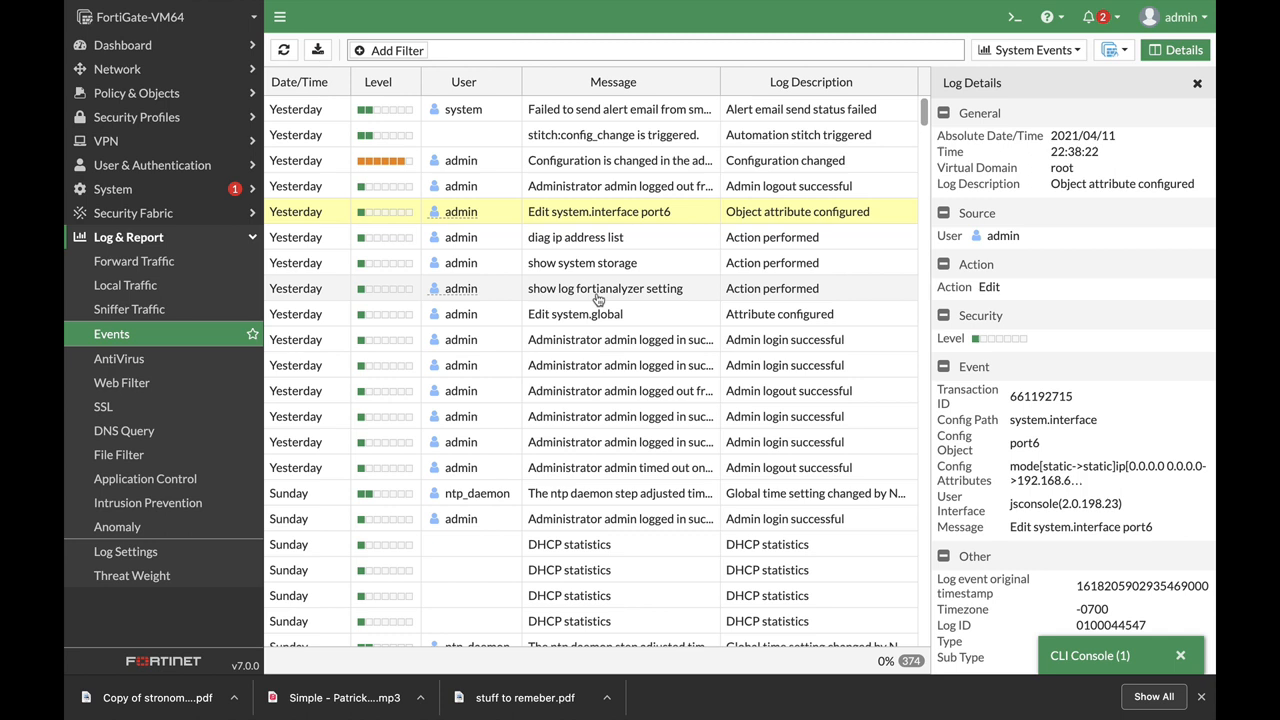
left_click(605, 288)
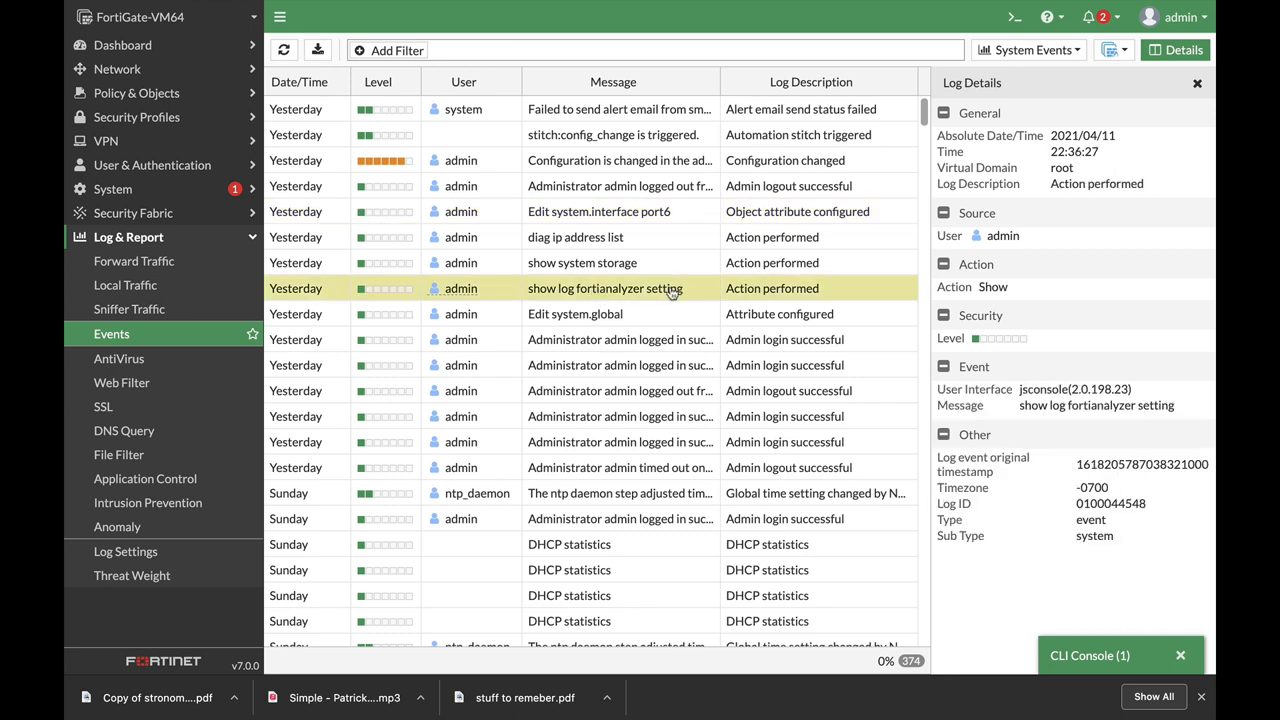
left_click(582, 262)
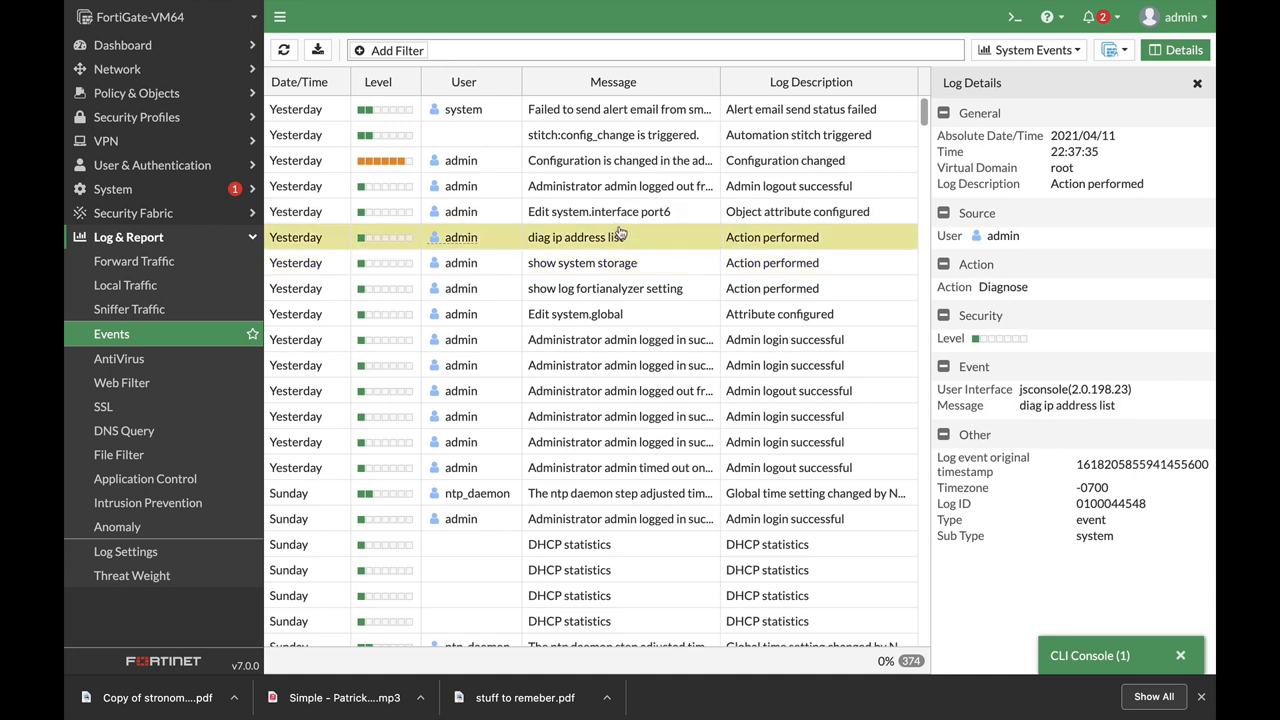
left_click(598, 211)
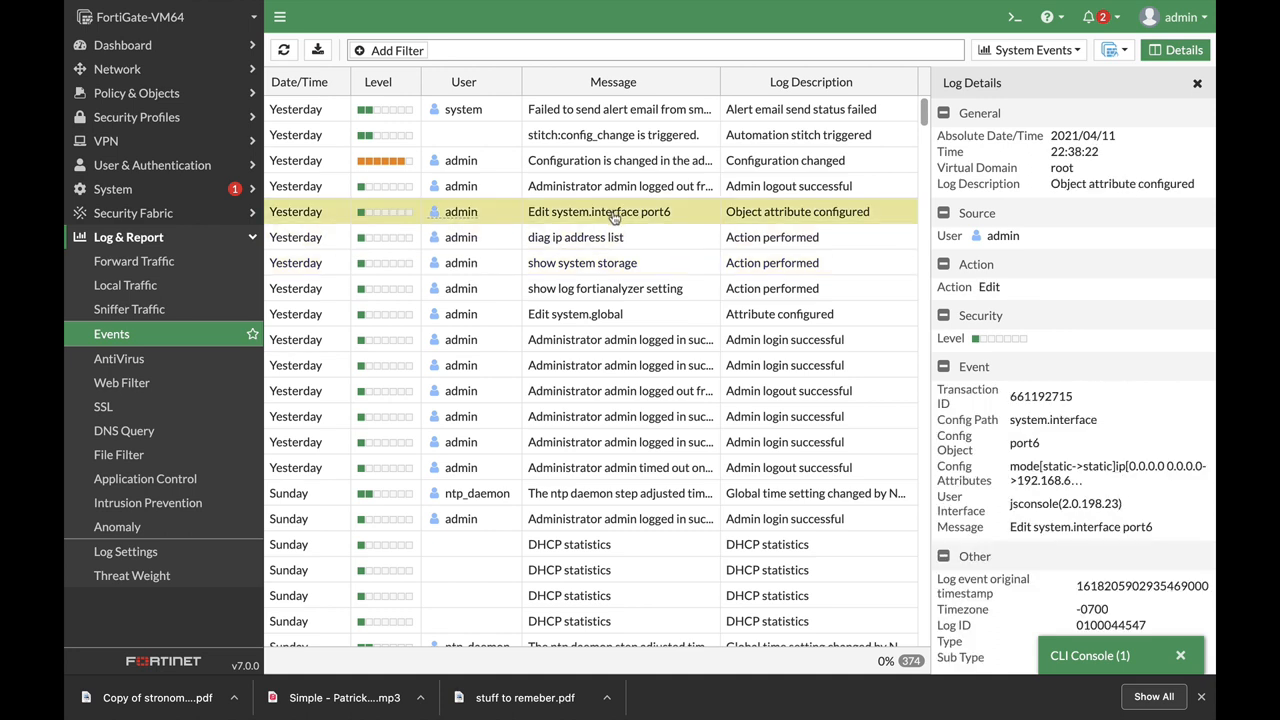
mouse_move(651, 219)
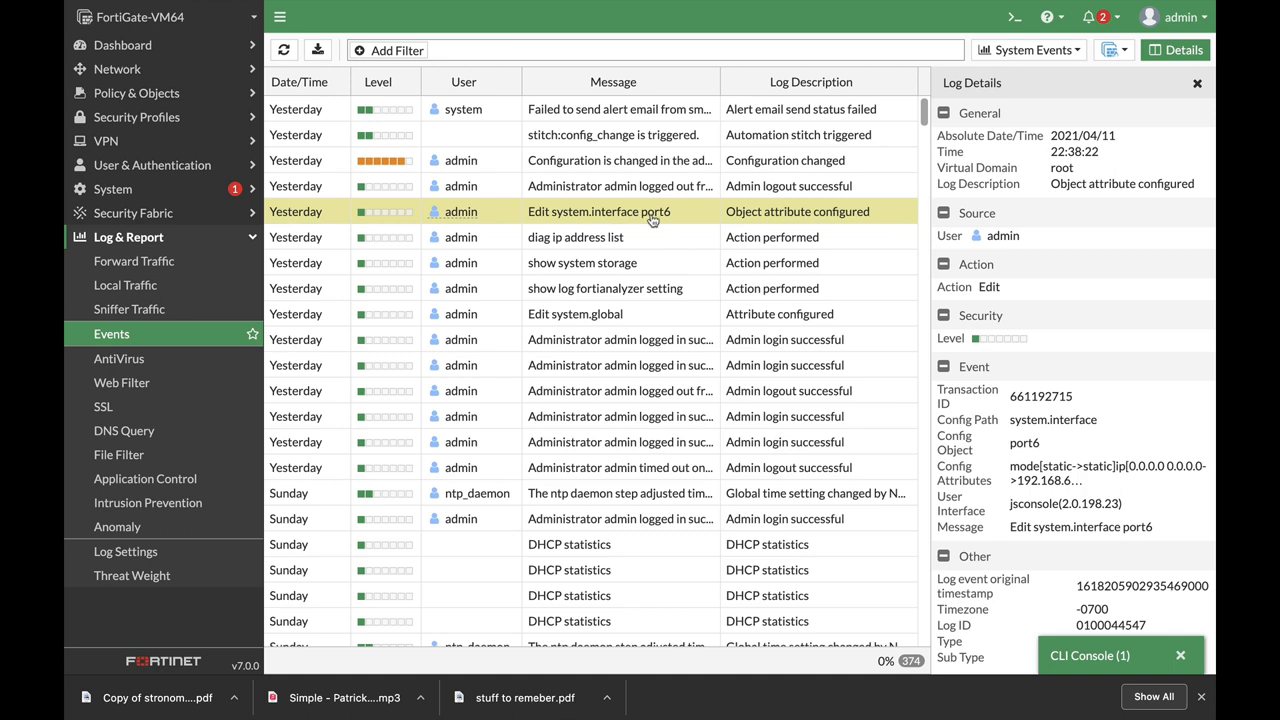